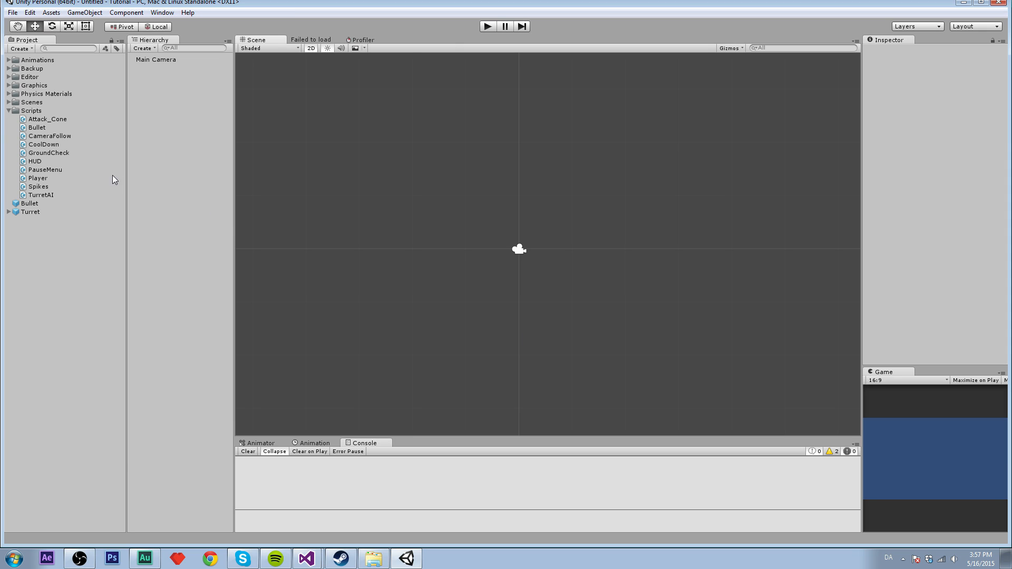
{"action": "mouse_move", "coordinate": [407, 214]}
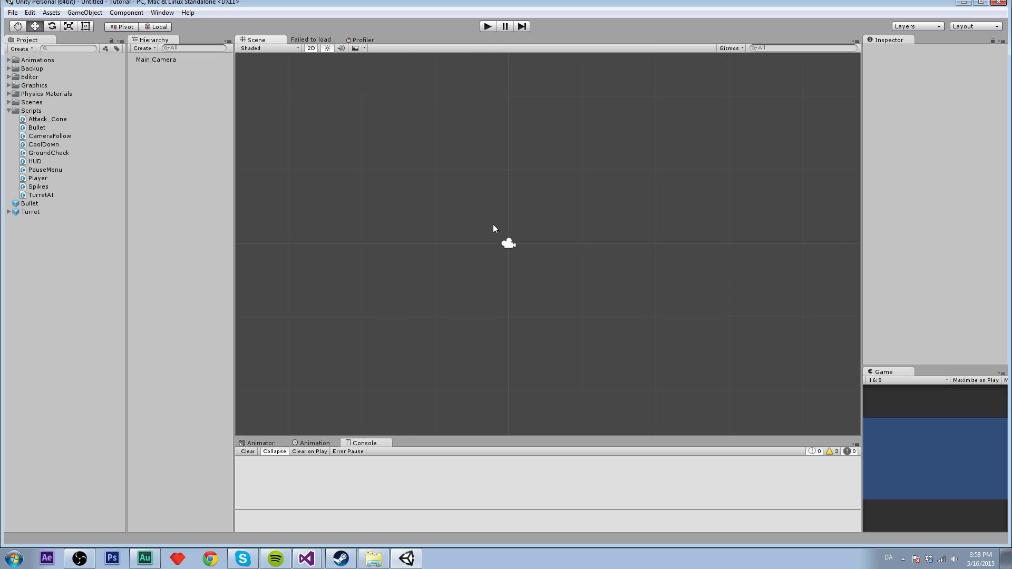
{"action": "mouse_move", "coordinate": [454, 212]}
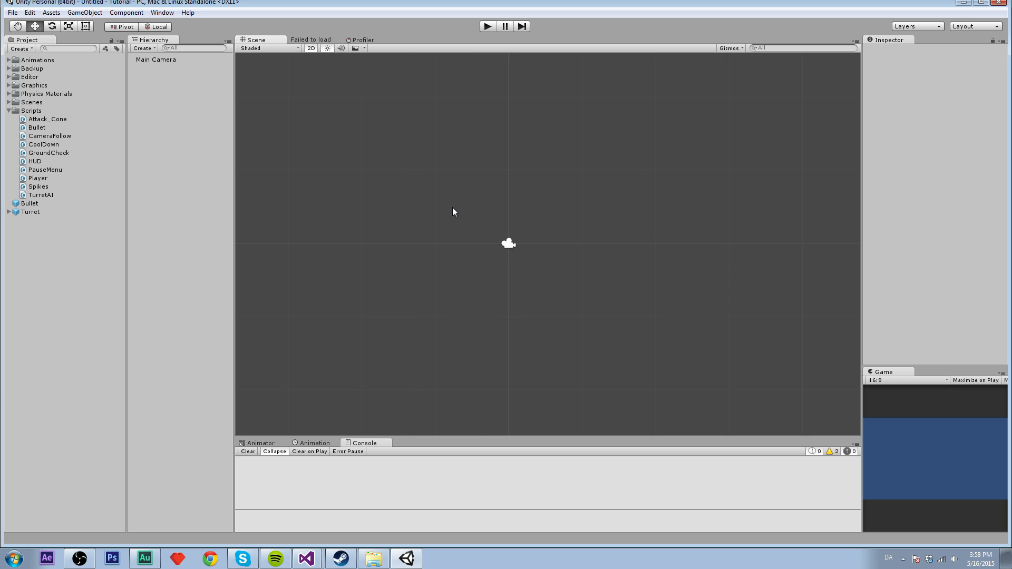
{"action": "mouse_move", "coordinate": [451, 193]}
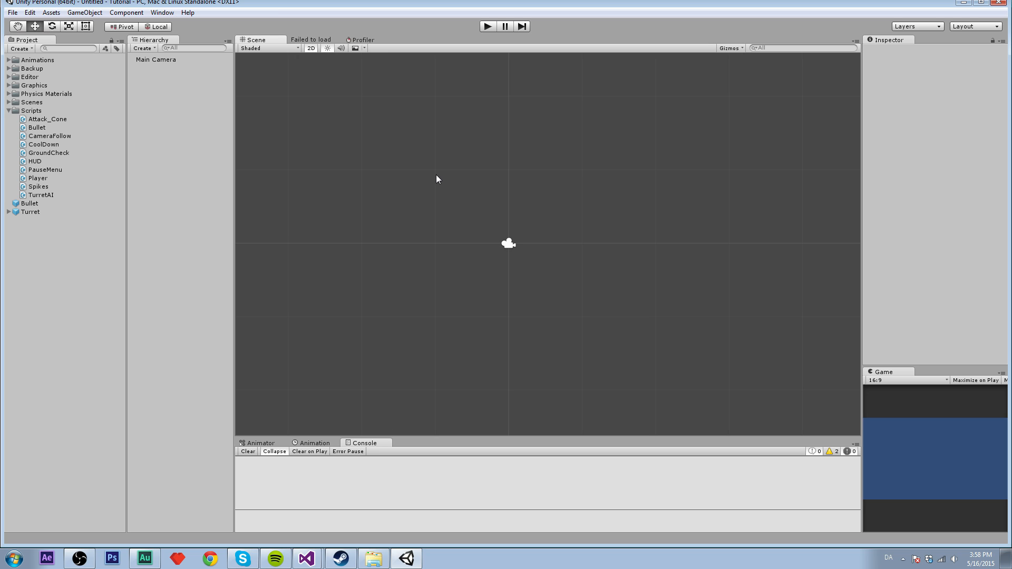
{"action": "mouse_move", "coordinate": [360, 405]}
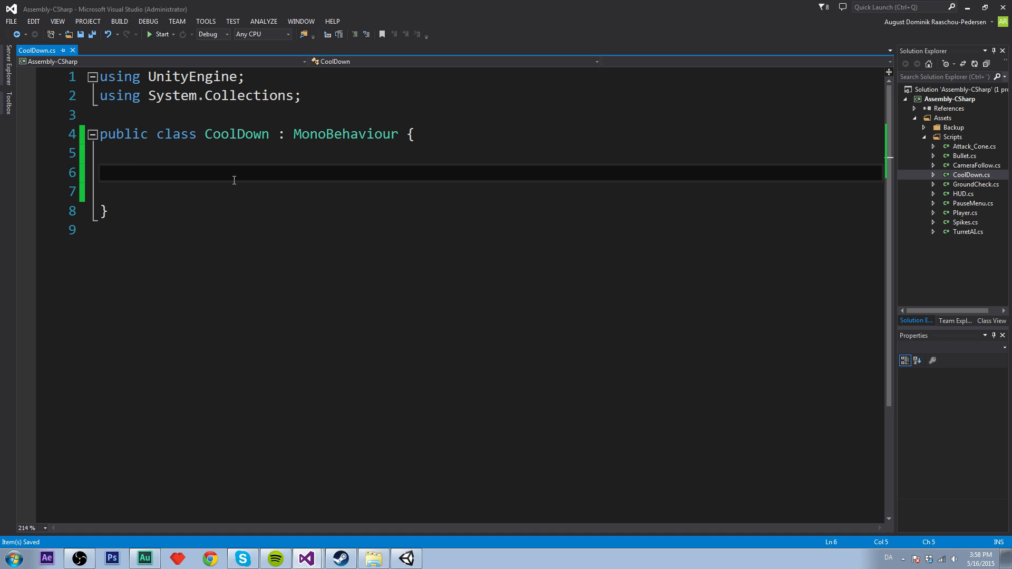
Declare 'public float coolDown = 1;' and 'public float coolDownTimer;' in the CoolDown class
{"action": "type", "text": "pub"}
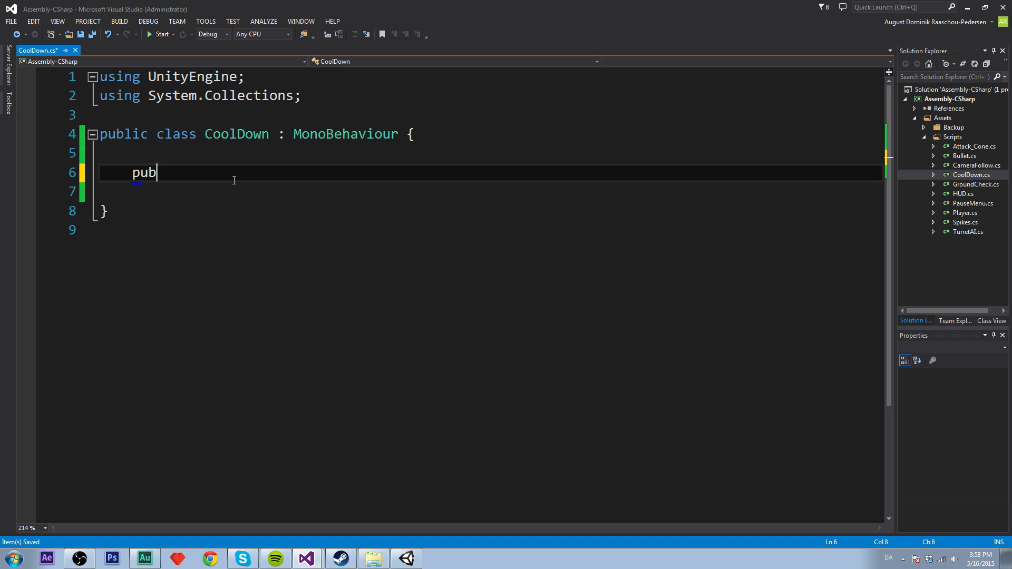
{"action": "type", "text": "lic float co"}
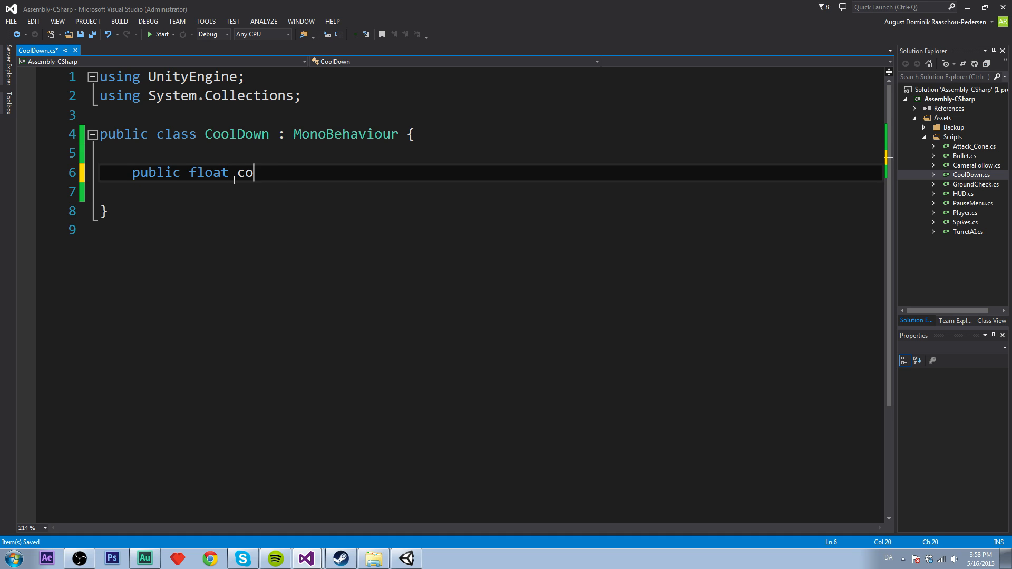
{"action": "type", "text": "olDown"}
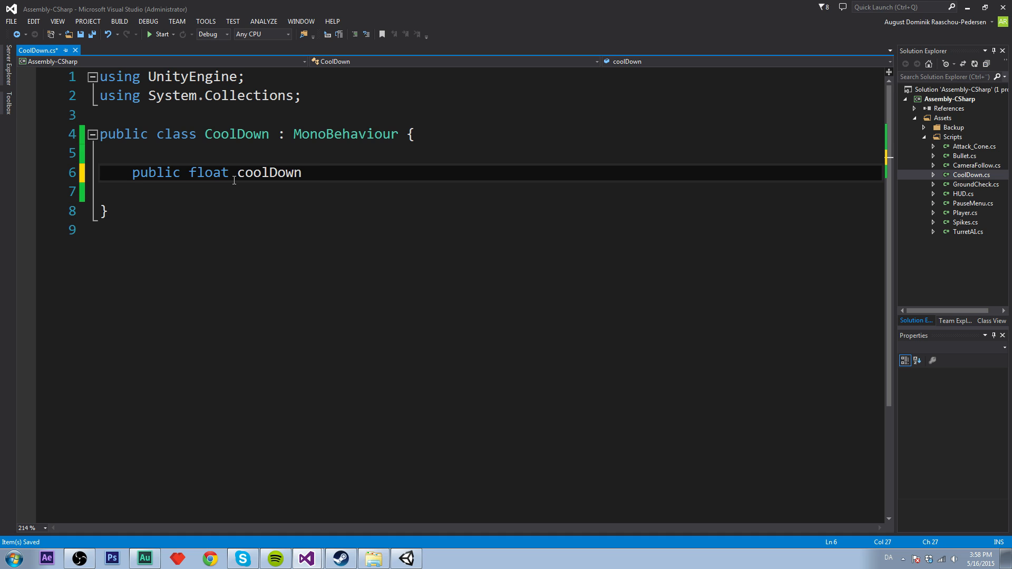
{"action": "type", "text": "= 1"}
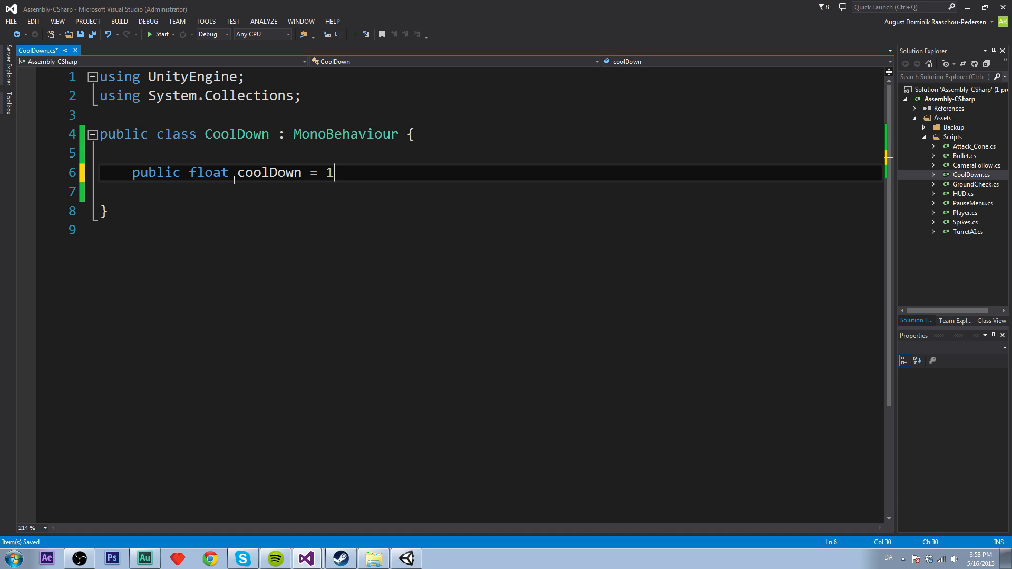
{"action": "type", "text": ";"}
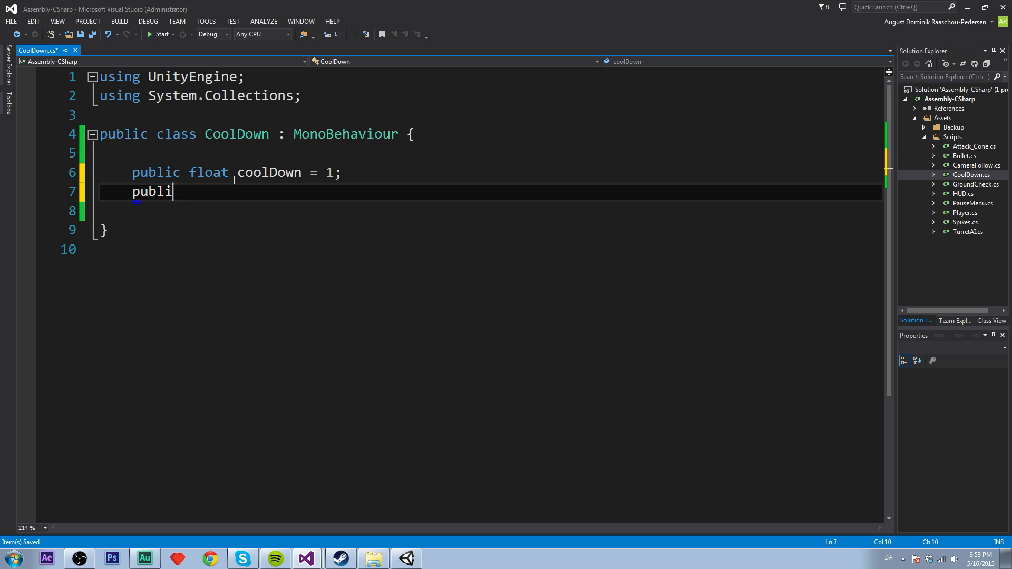
{"action": "type", "text": "c float coolDown"}
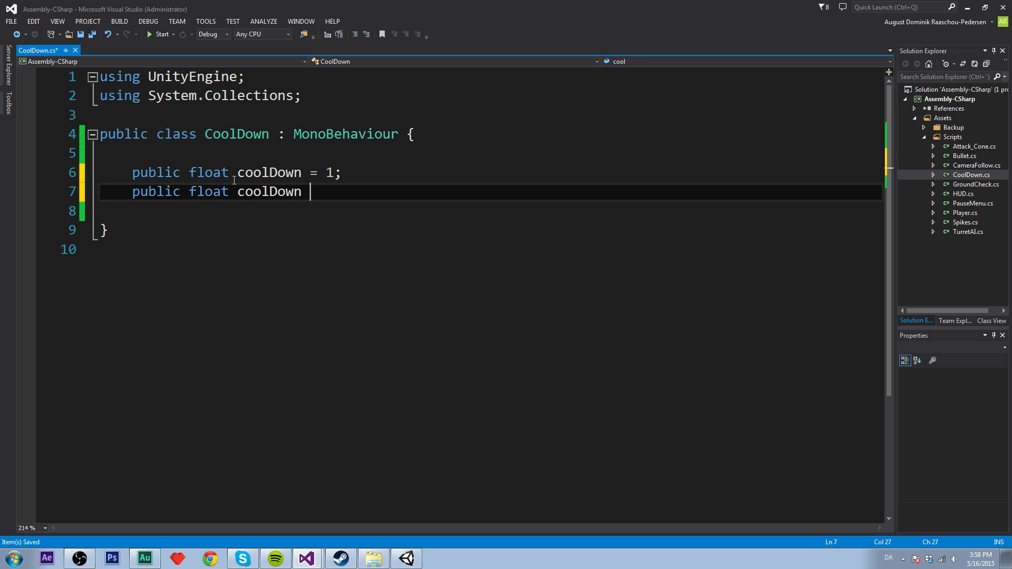
{"action": "type", "text": "Tier"}
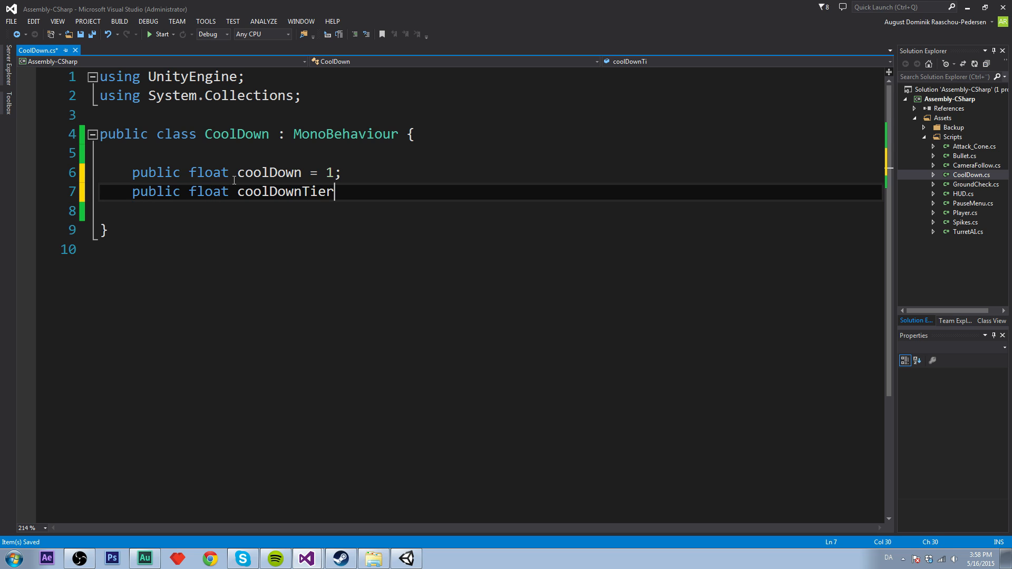
{"action": "type", "text": "er;"}
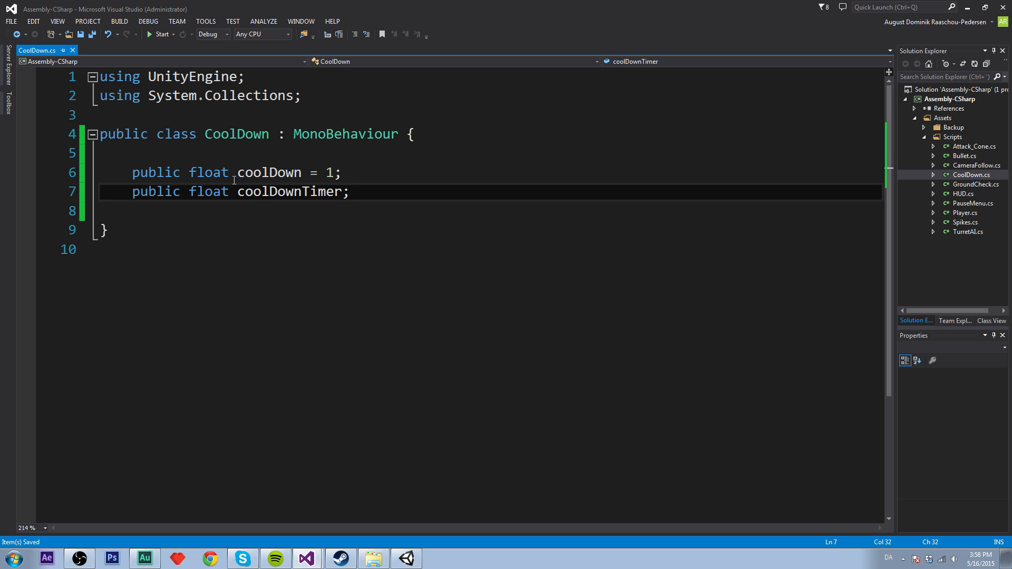
Add blank lines below the two new fields and place the cursor inside the class
{"action": "key", "text": "Enter"}
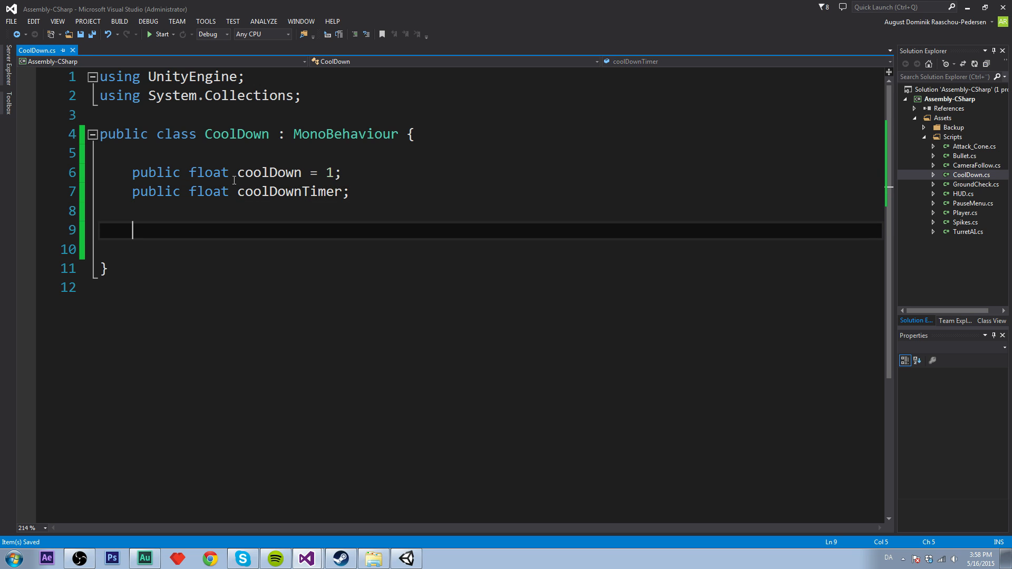
{"action": "left_click_drag", "start_coordinate": [132, 172], "coordinate": [351, 192]}
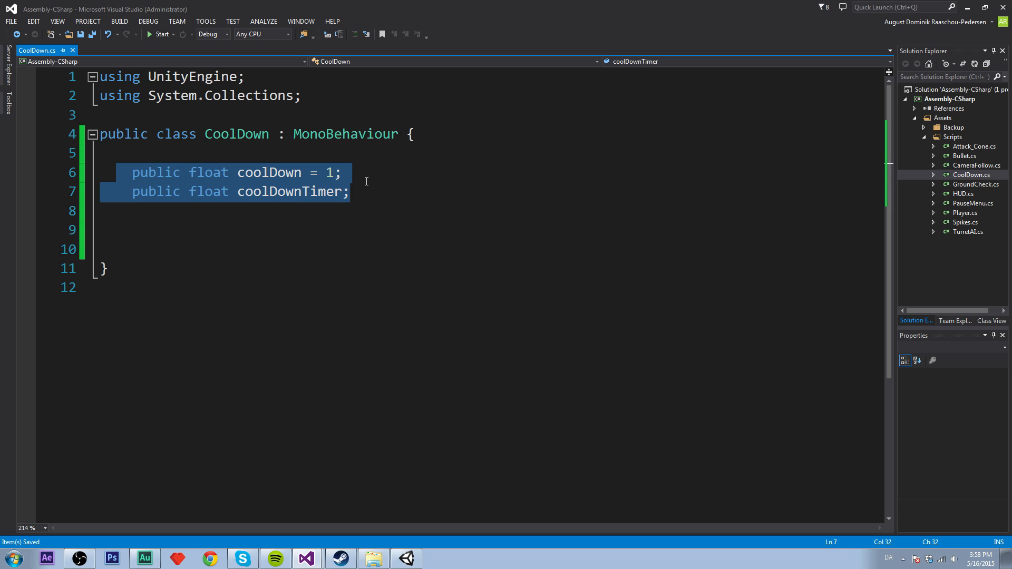
{"action": "left_click", "coordinate": [321, 173]}
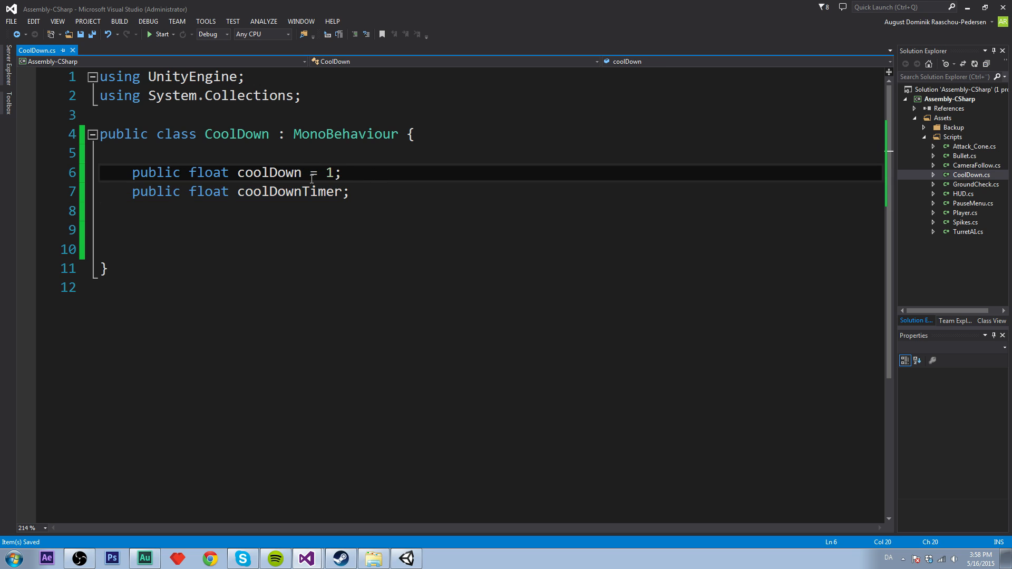
{"action": "double_click", "coordinate": [269, 172]}
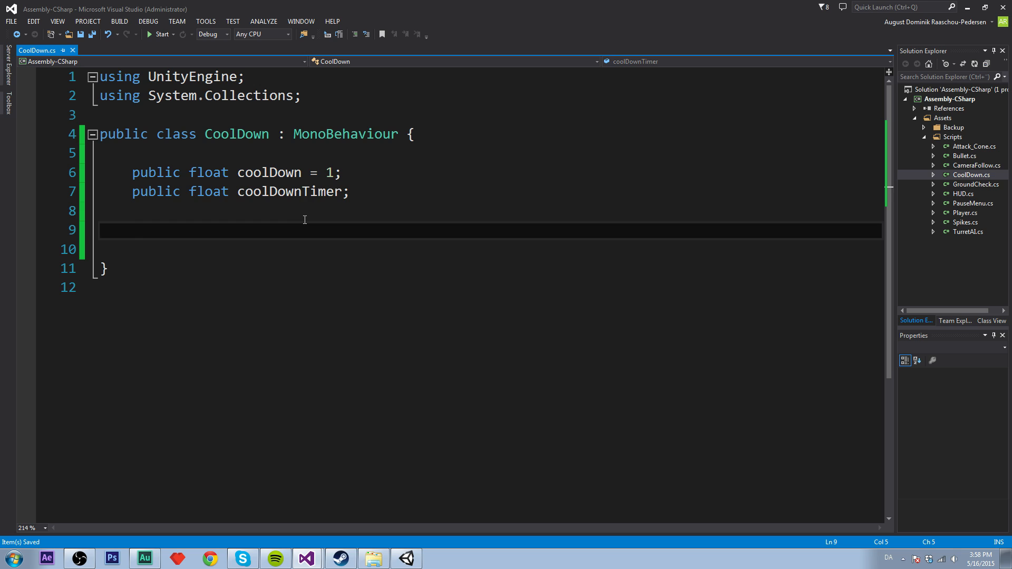
Add a void Update() method containing an if block checking coolDownTimer below 0
{"action": "type", "text": "void Up"}
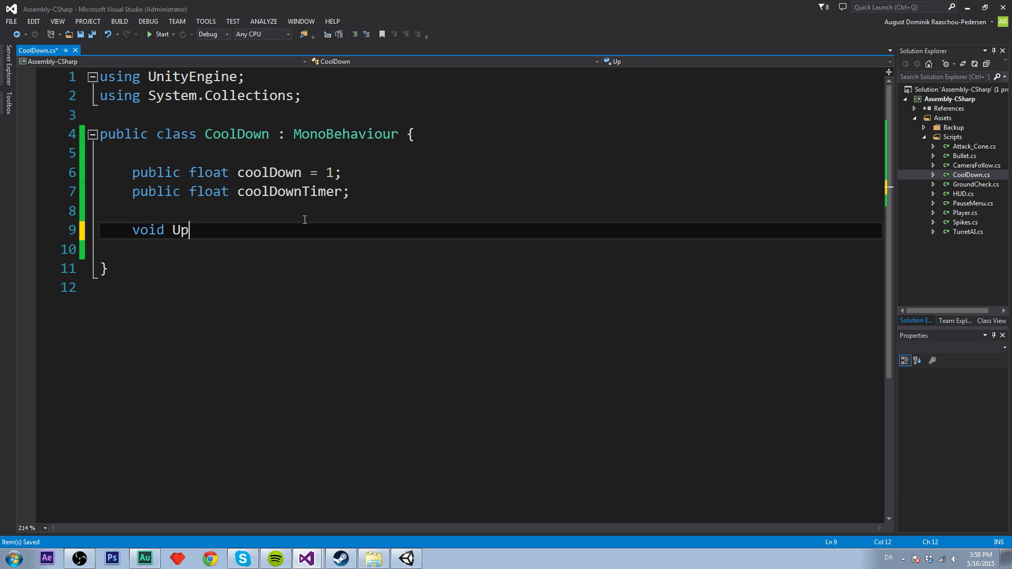
{"action": "type", "text": "date ()"}
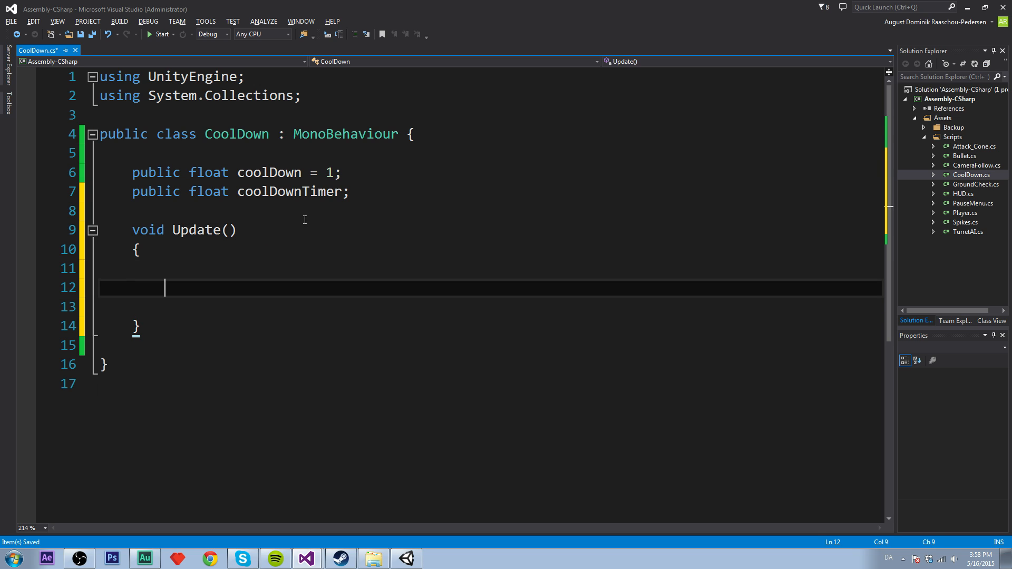
{"action": "type", "text": "if"}
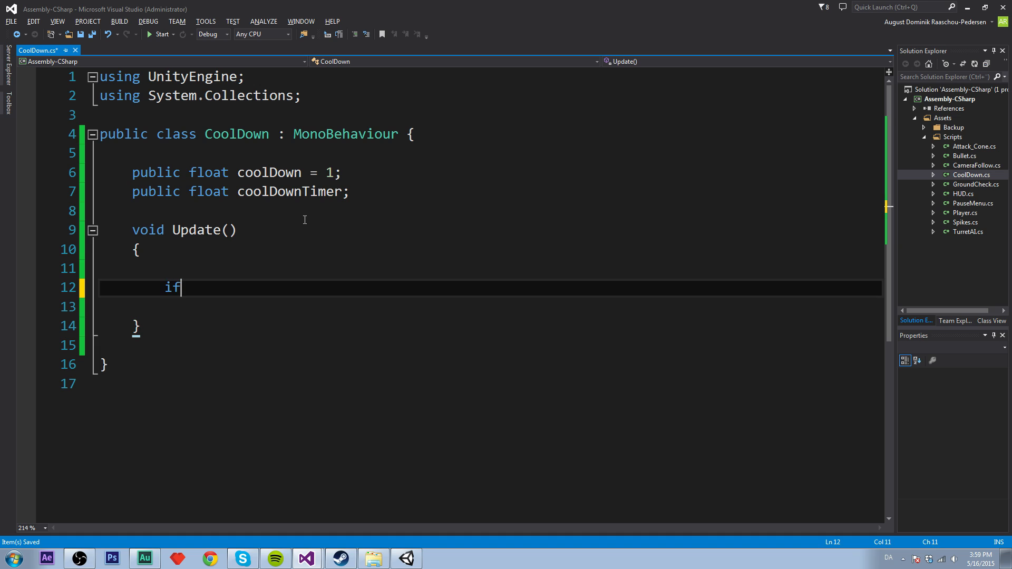
{"action": "type", "text": "(cool"}
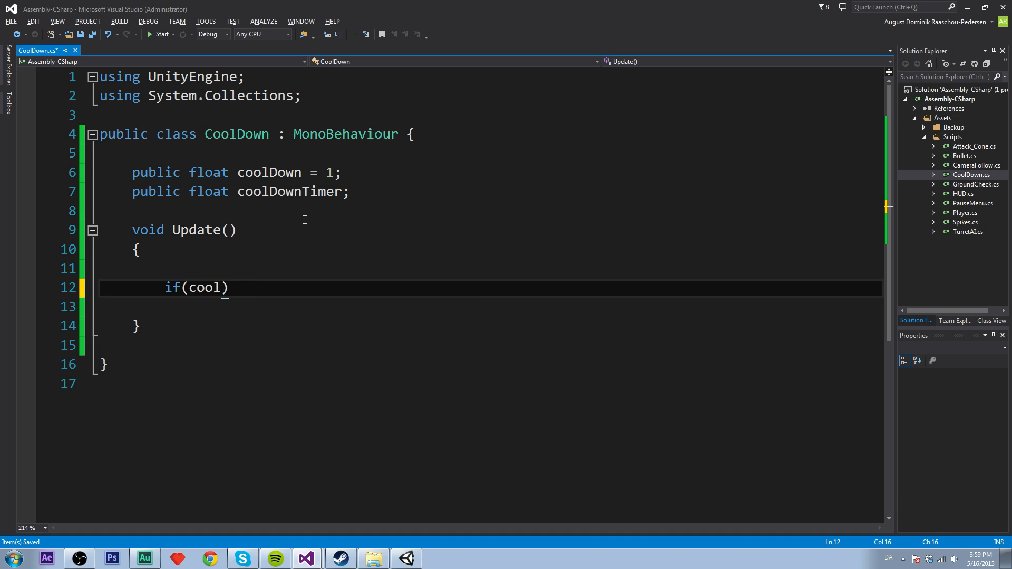
{"action": "type", "text": "down)"}
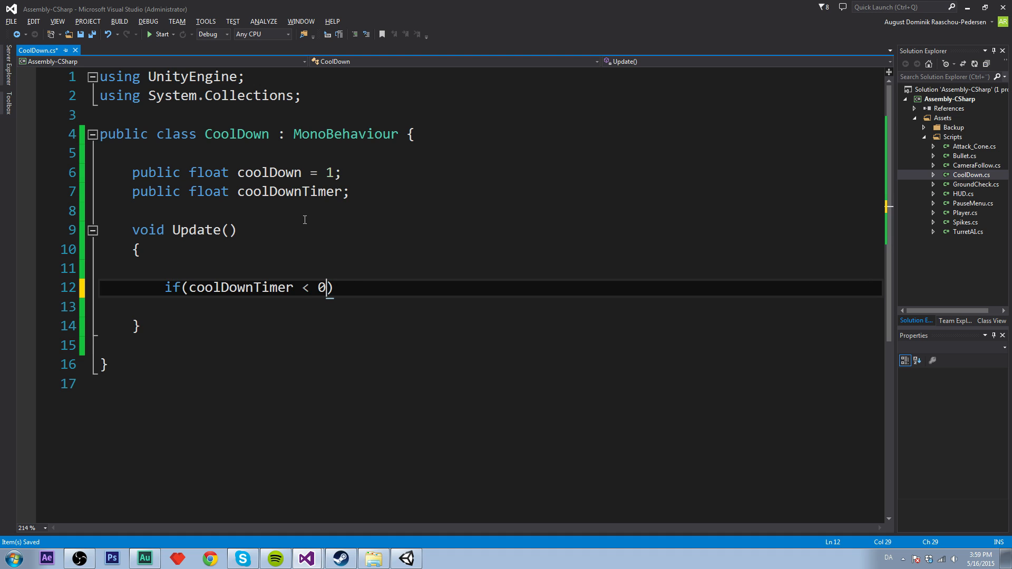
{"action": "type", "text": "{ }"}
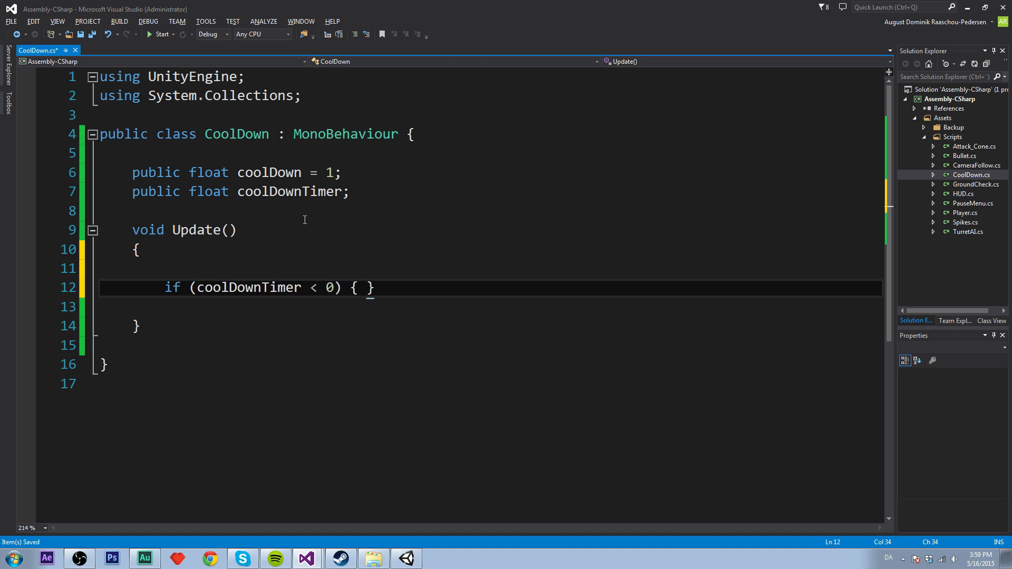
{"action": "key", "text": "Enter"}
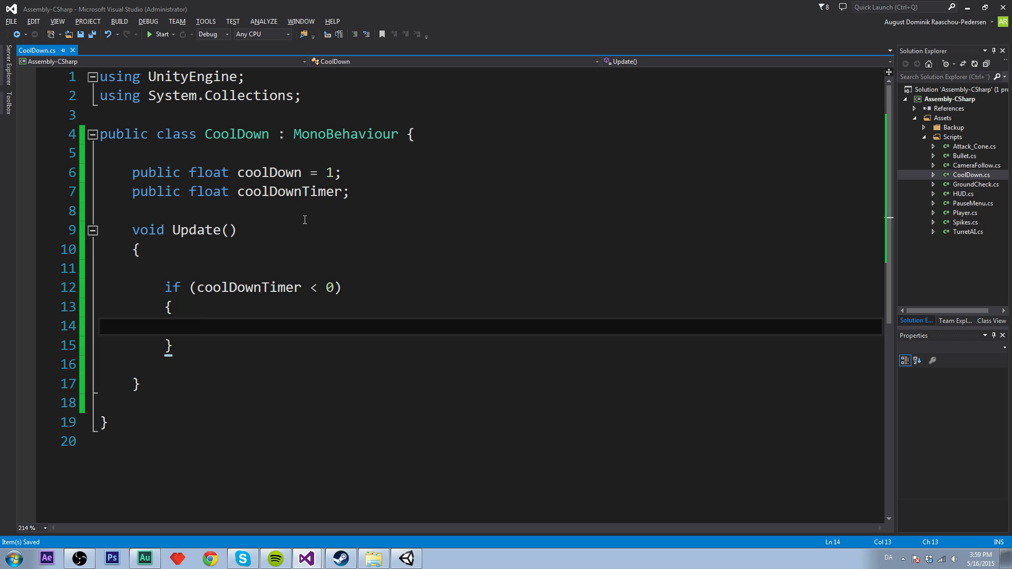
Inside that if block, set coolDownTimer = 0
{"action": "type", "text": "coolDownTimer"}
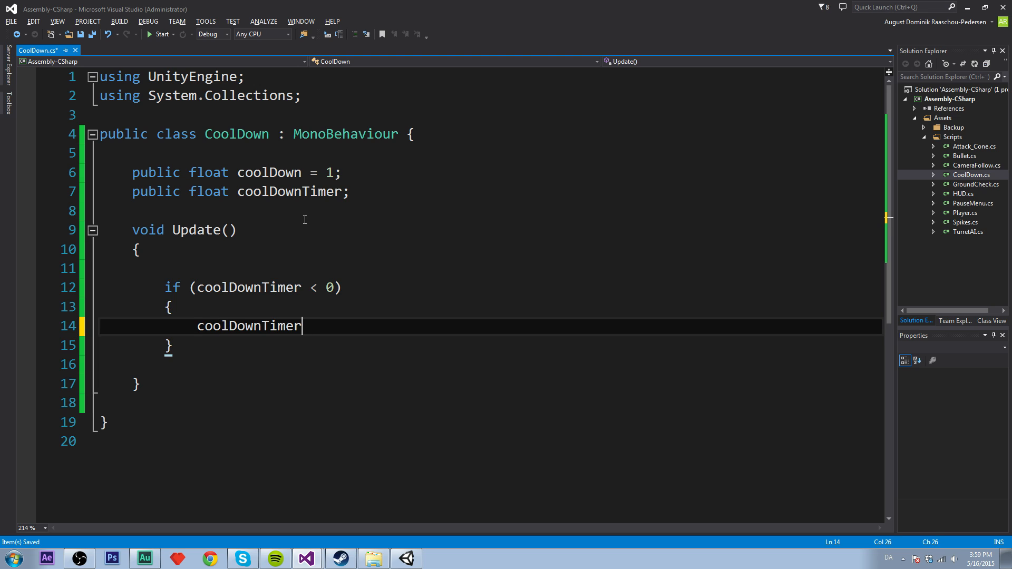
{"action": "type", "text": "= 0;"}
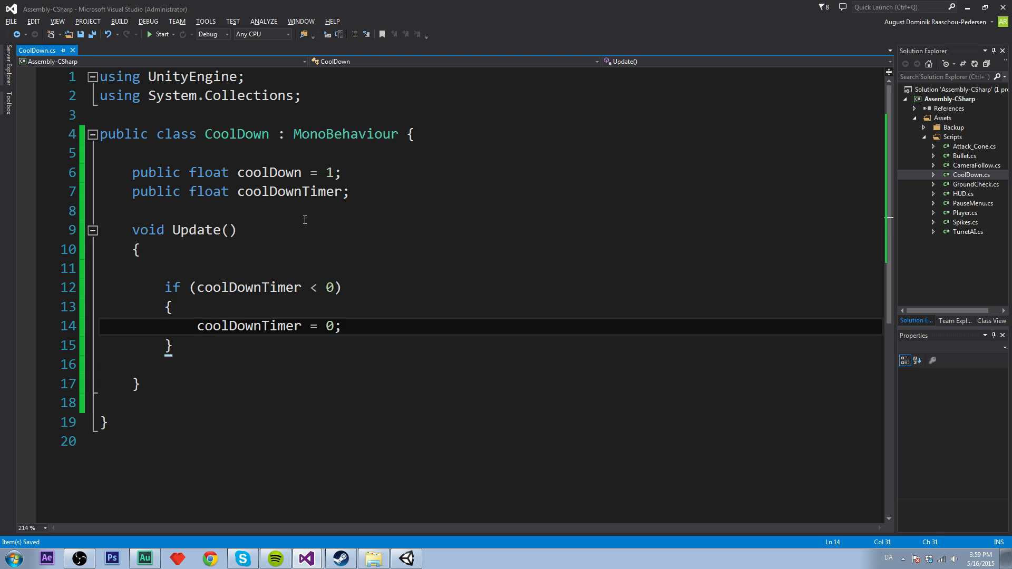
{"action": "left_click", "coordinate": [168, 346]}
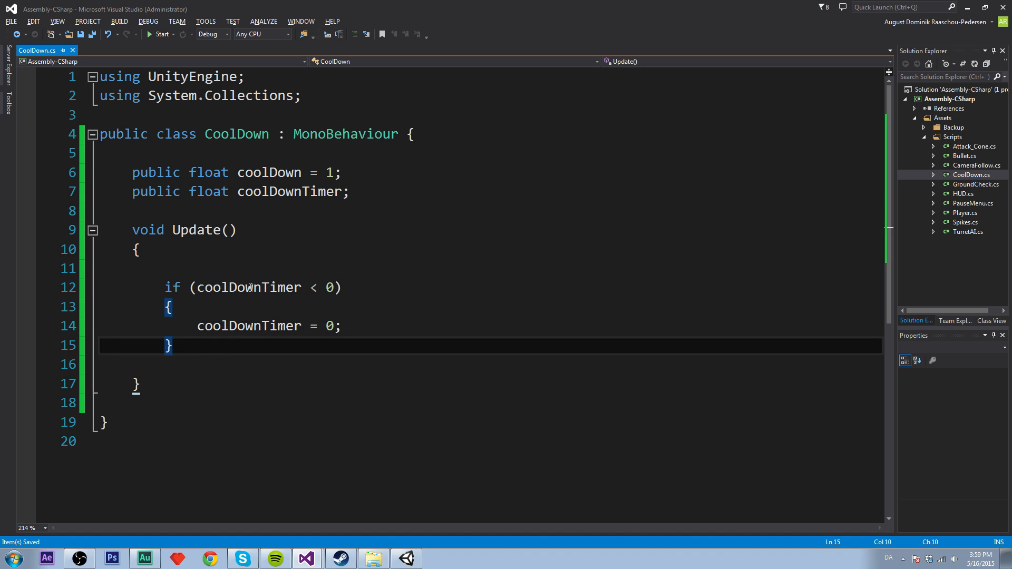
{"action": "double_click", "coordinate": [247, 287]}
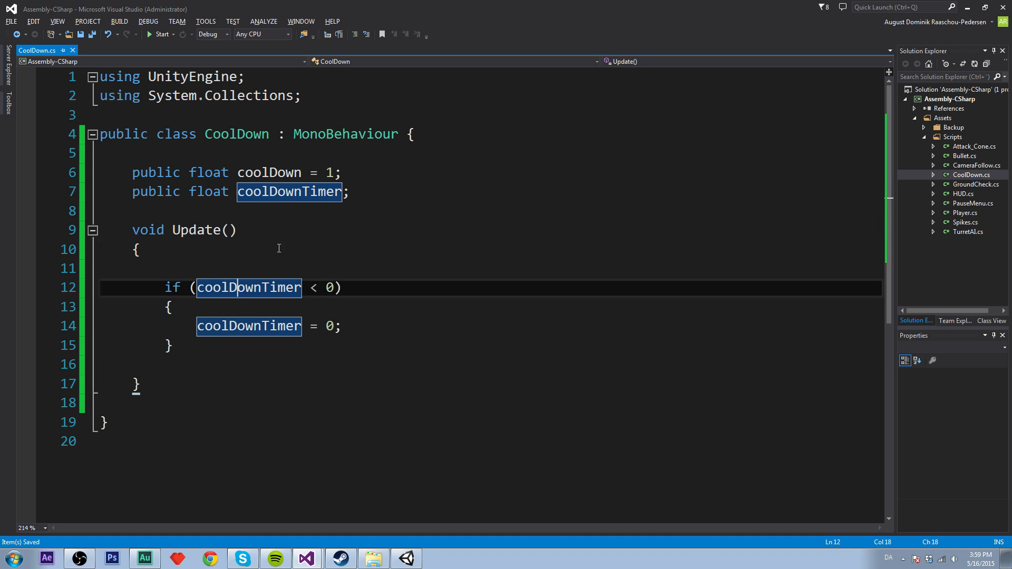
{"action": "left_click", "coordinate": [326, 288]}
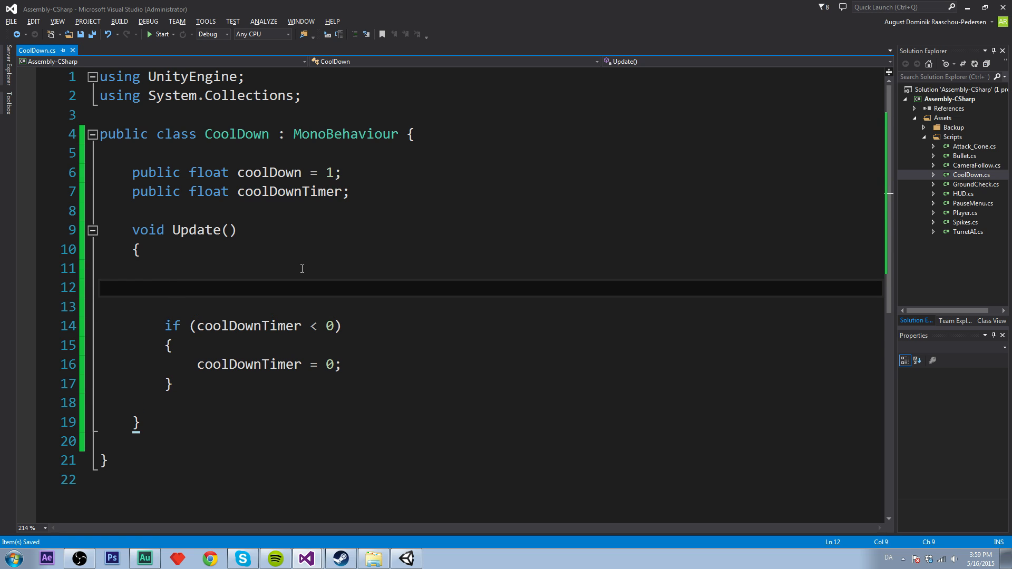
Add 'if (coolDownTimer > 0) { coolDownTimer -= Time.deltaTime; }' above the reset check
{"action": "type", "text": "if("}
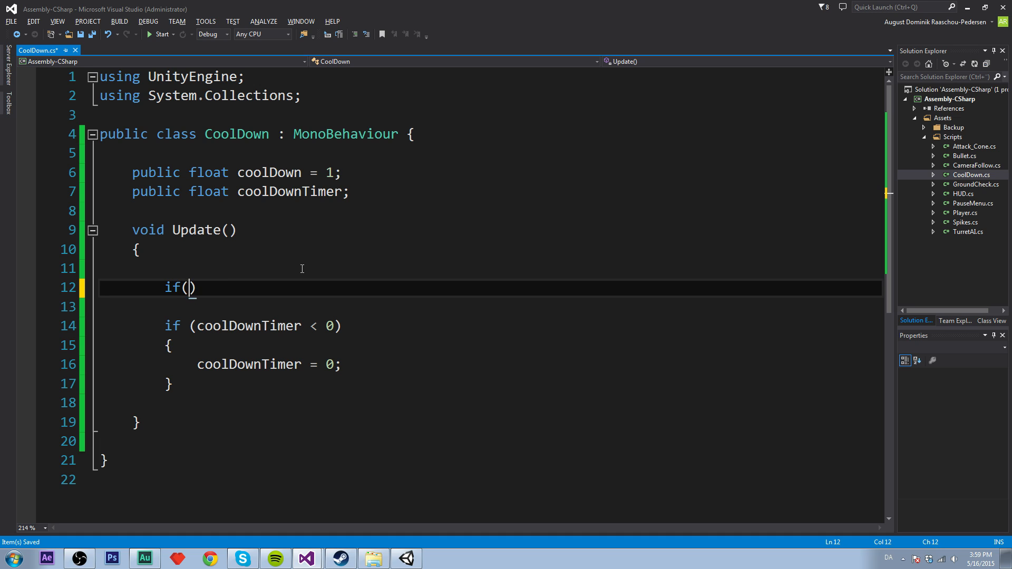
{"action": "type", "text": "coolDownTimer"}
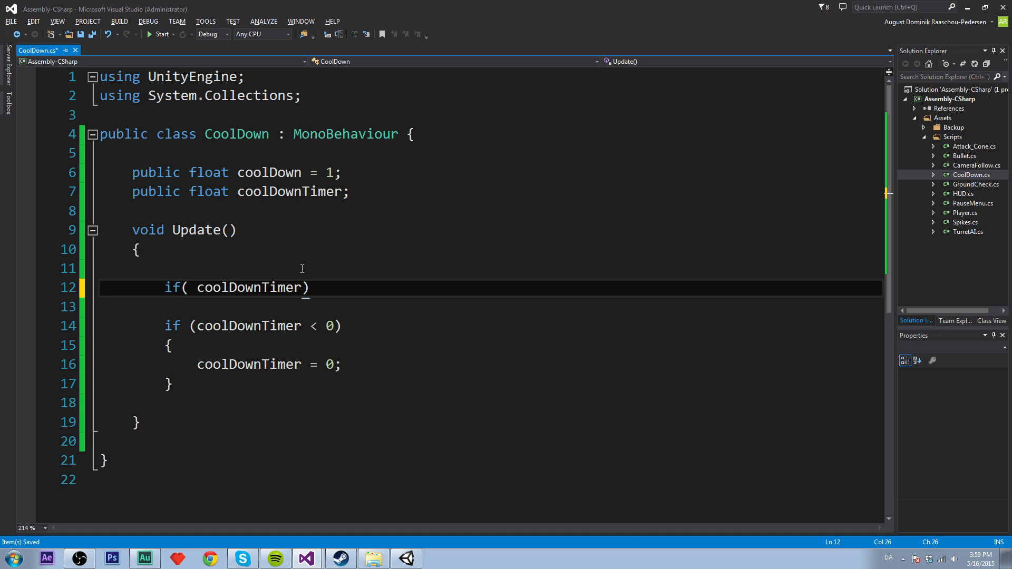
{"action": "type", "text": "> 0"}
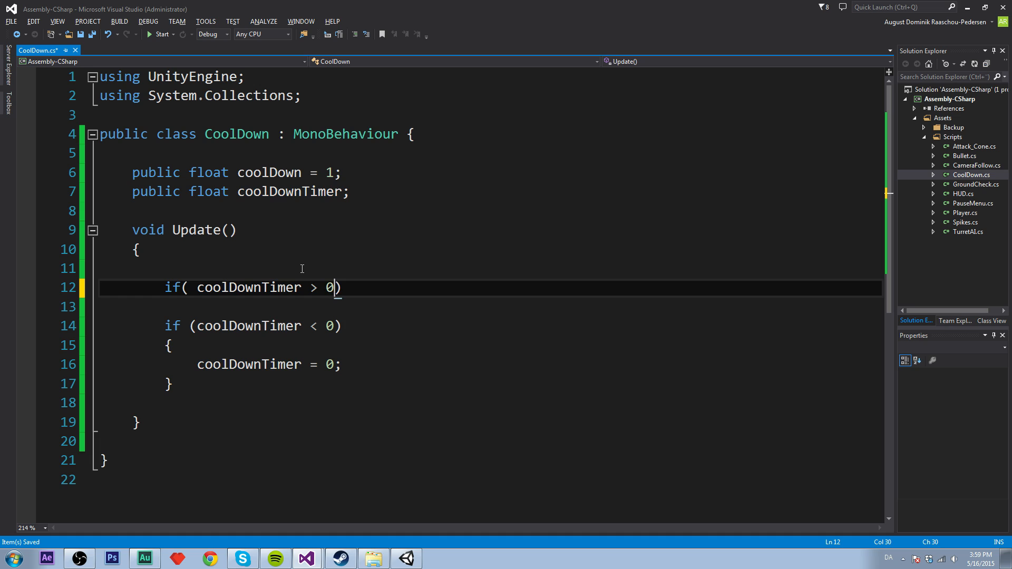
{"action": "type", "text": "{"}
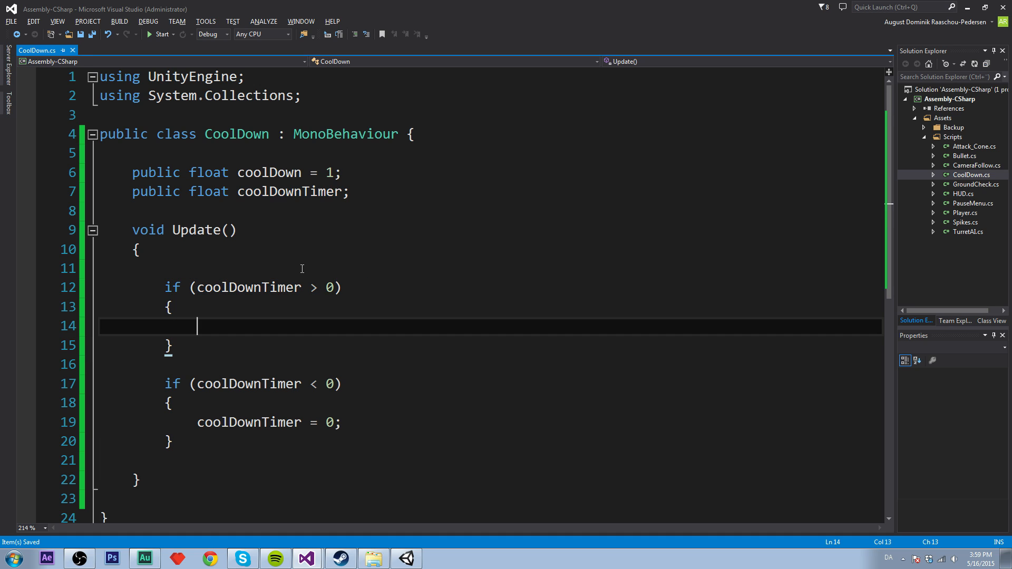
{"action": "type", "text": "coolDownTimer"}
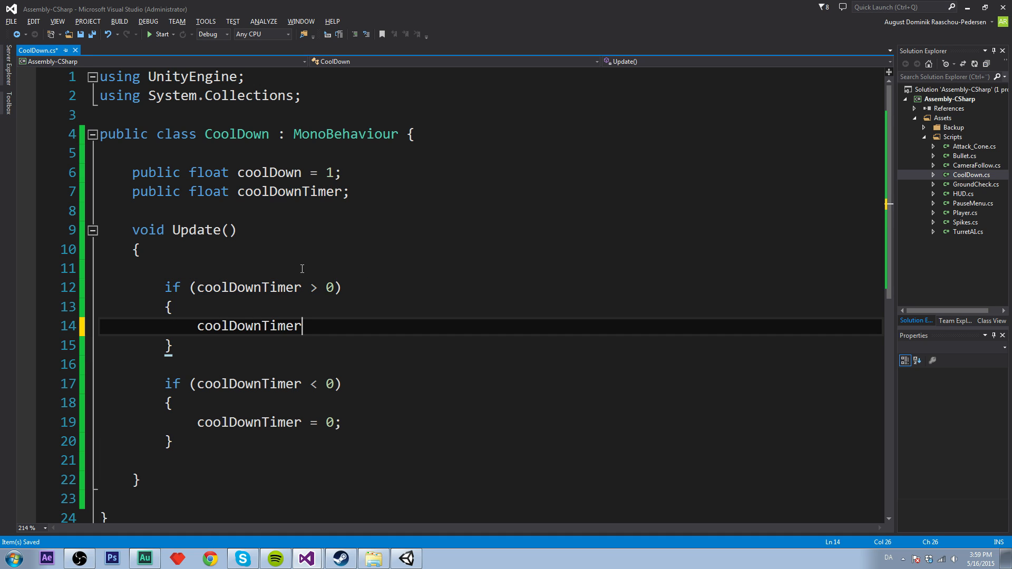
{"action": "type", "text": "-="}
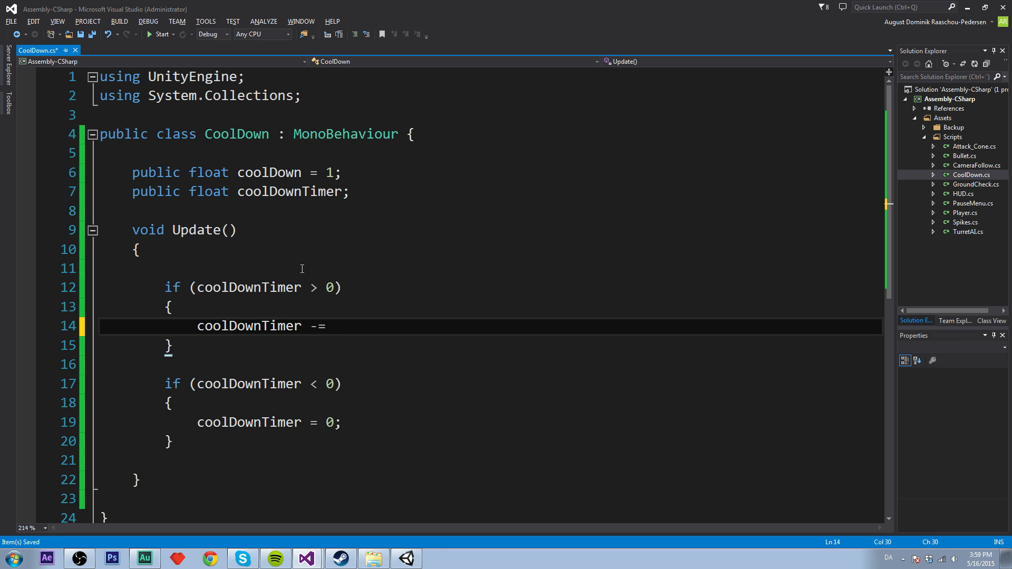
{"action": "type", "text": "Time.dl"}
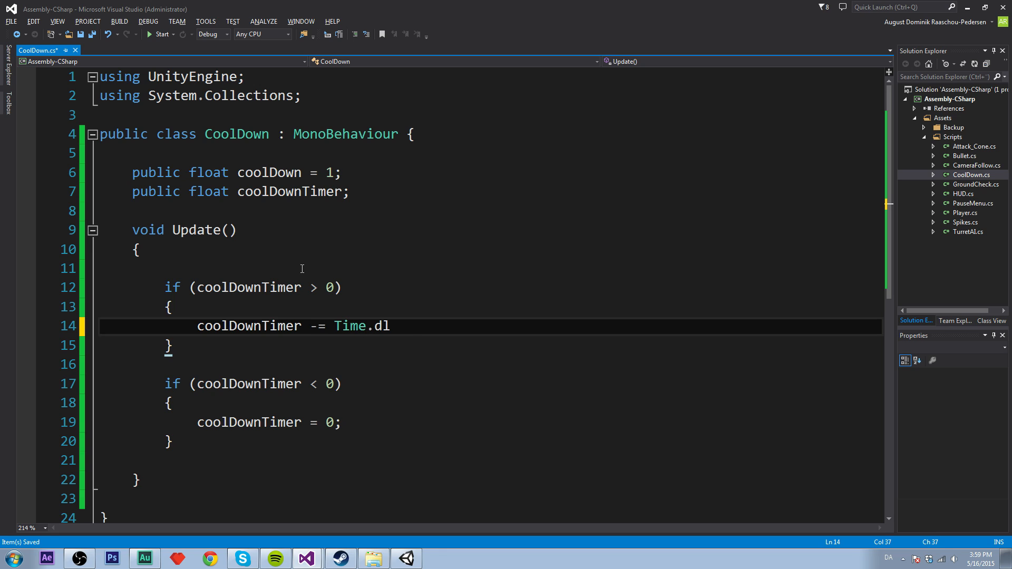
{"action": "type", "text": "eltaTime;"}
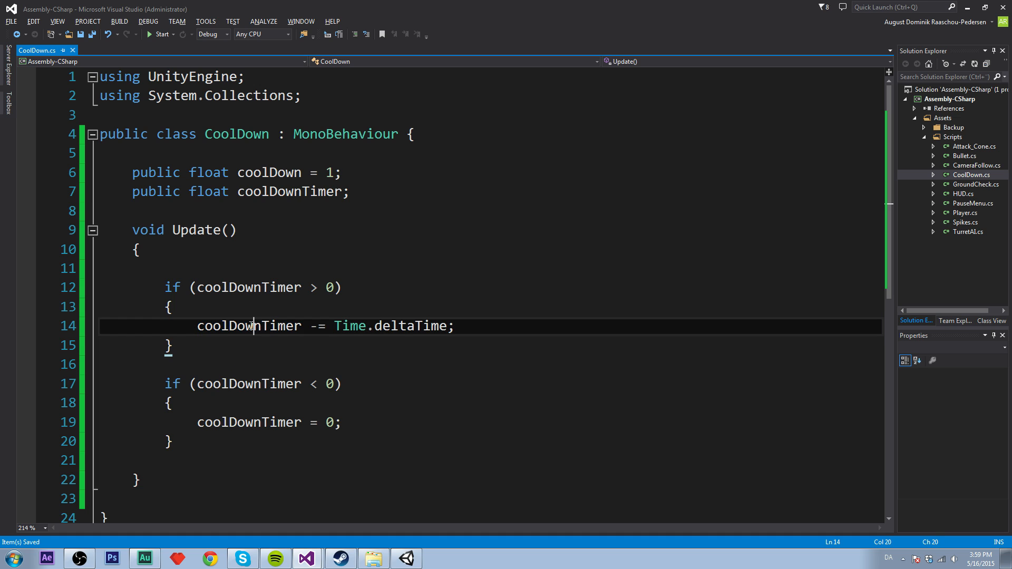
{"action": "left_click", "coordinate": [452, 326]}
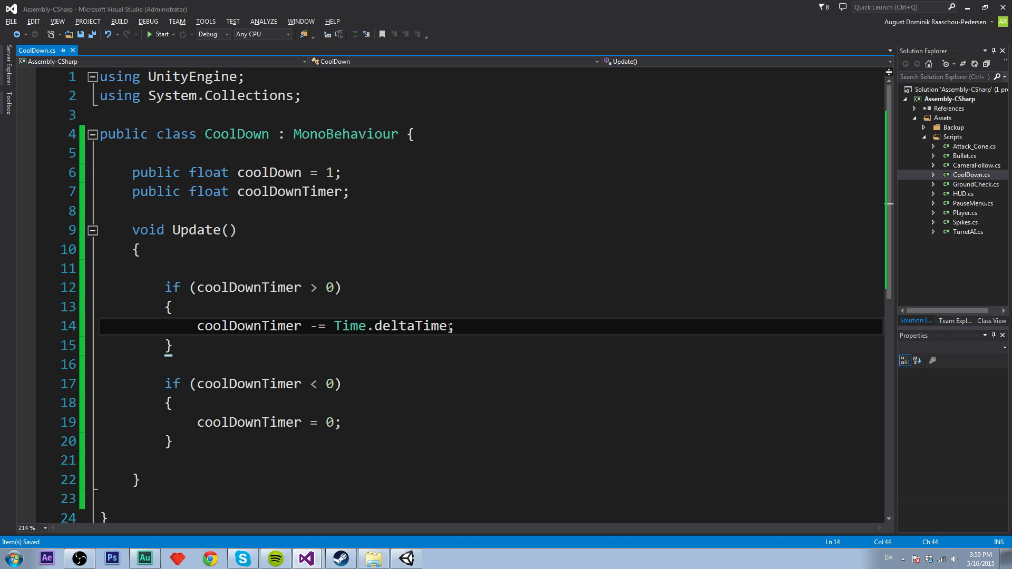
{"action": "double_click", "coordinate": [350, 326]}
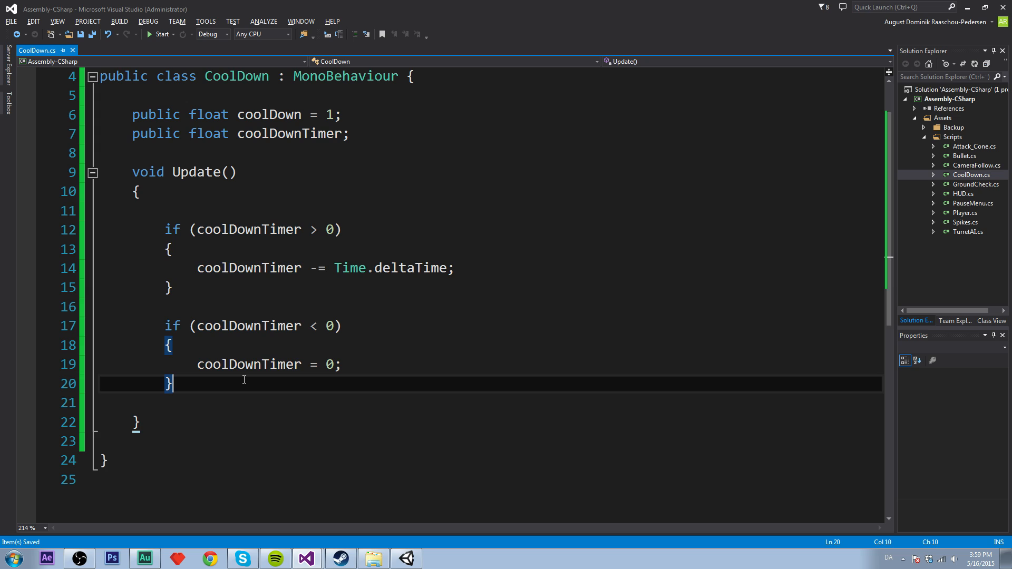
Add an Input.GetButtonDown("Fire1") check requiring coolDownTimer == 0 below the reset block
{"action": "key", "text": "Enter"}
{"action": "type", "text": "if ( "}
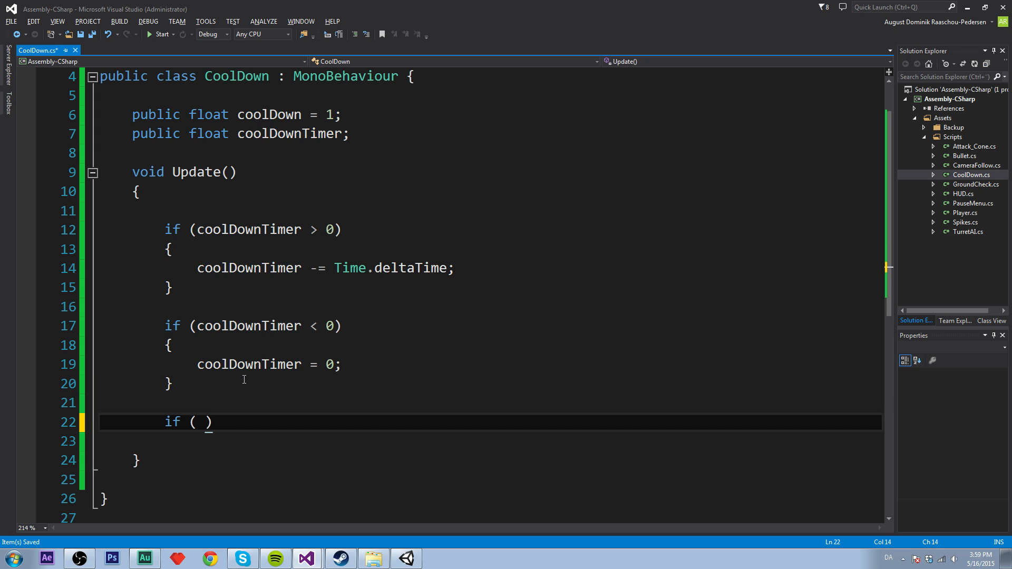
{"action": "type", "text": "Input.g"}
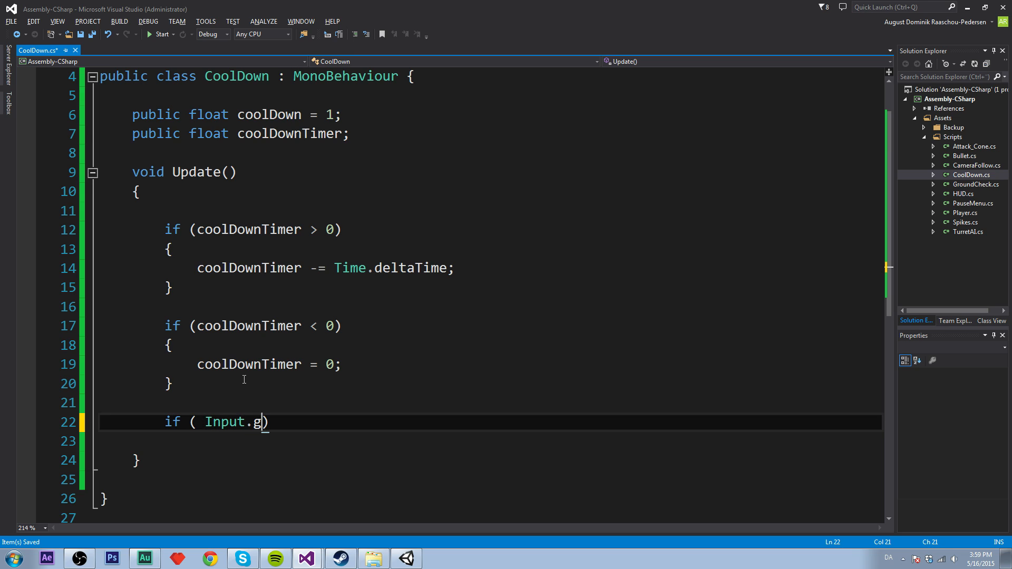
{"action": "type", "text": "etButton"}
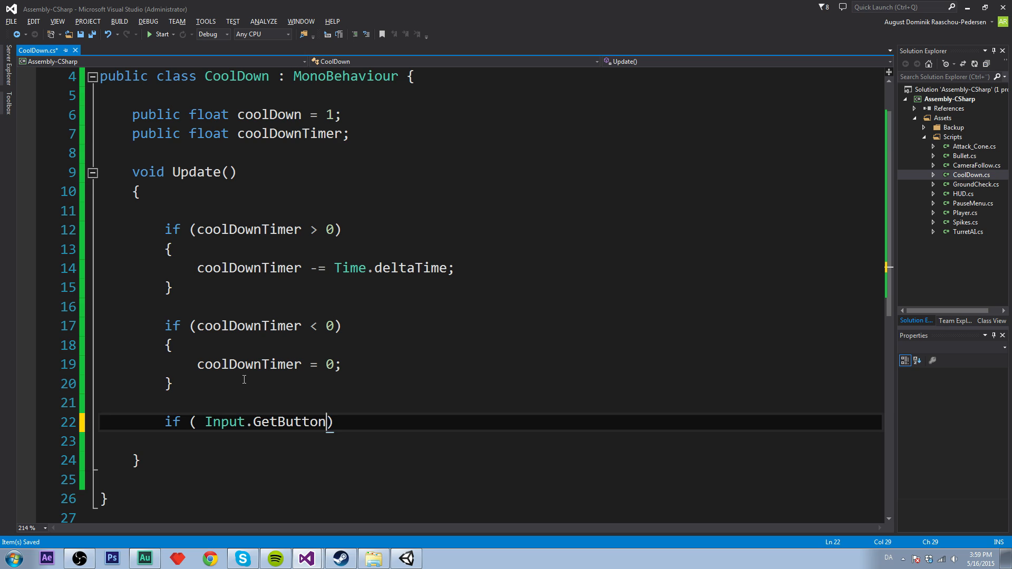
{"action": "type", "text": "(\"\")"}
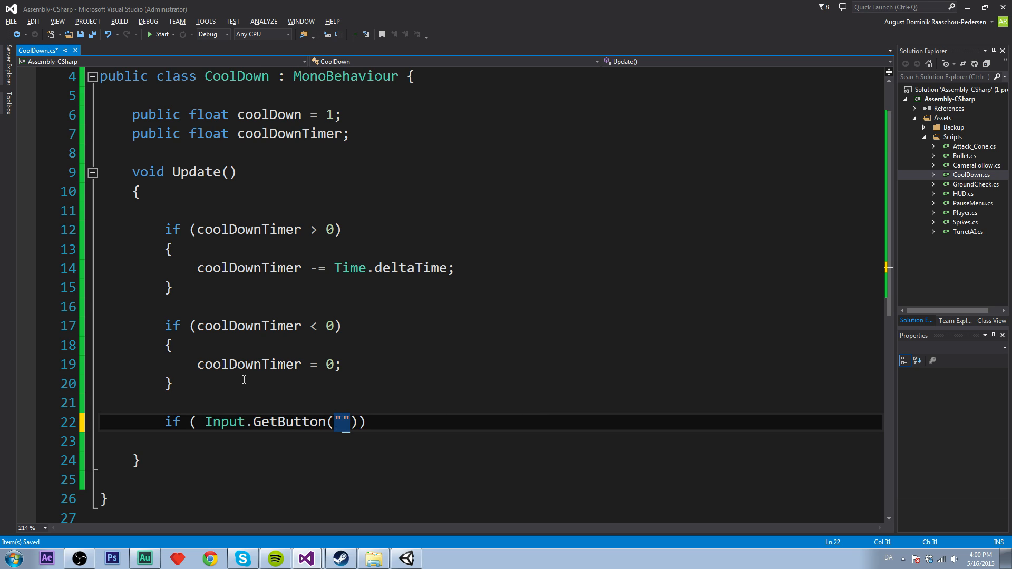
{"action": "type", "text": "Fire1"}
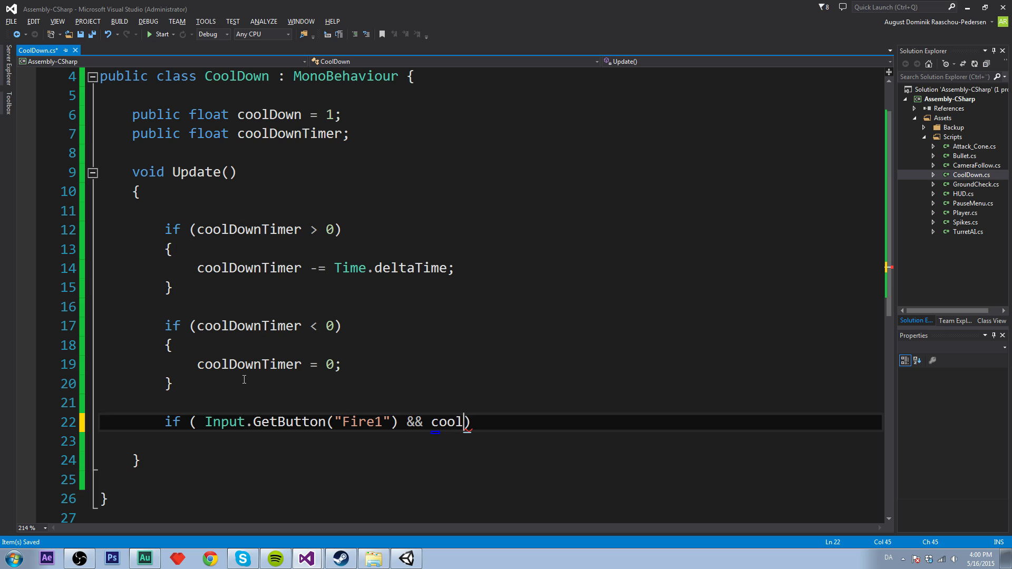
{"action": "type", "text": "DownTimer <"}
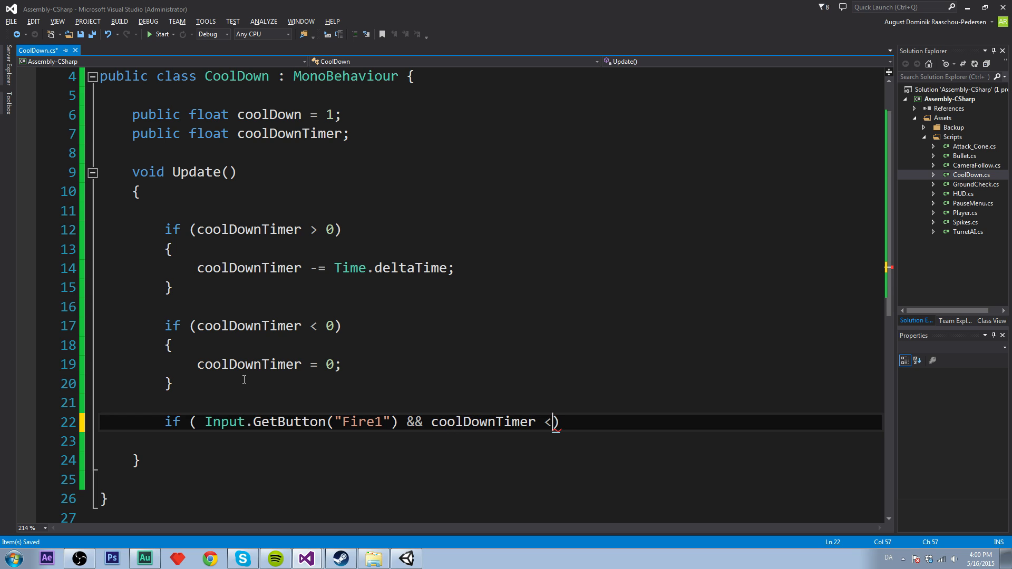
{"action": "key", "text": "Backspace"}
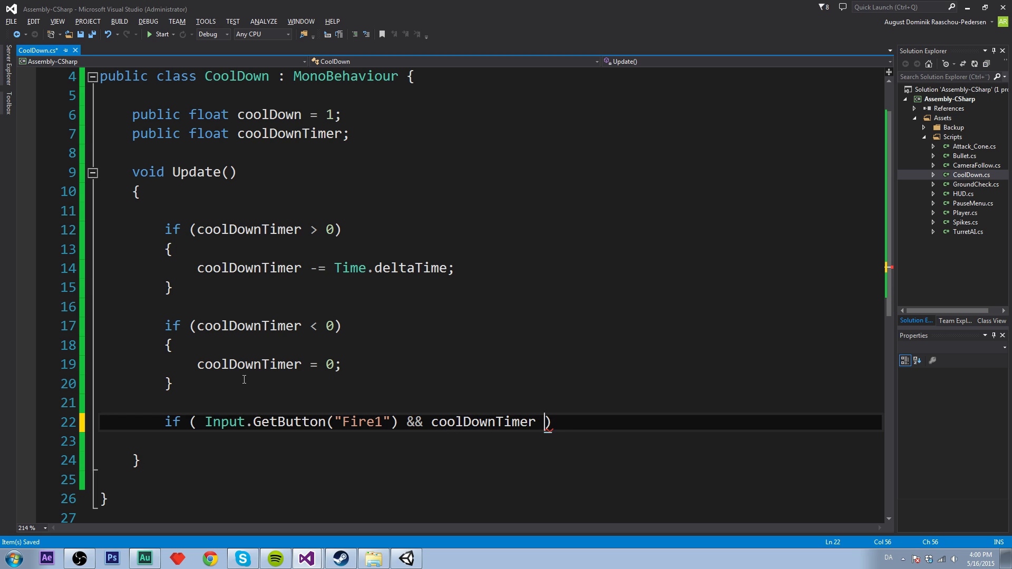
{"action": "type", "text": "== 0"}
{"action": "left_click", "coordinate": [490, 442]}
{"action": "type", "text": "{"}
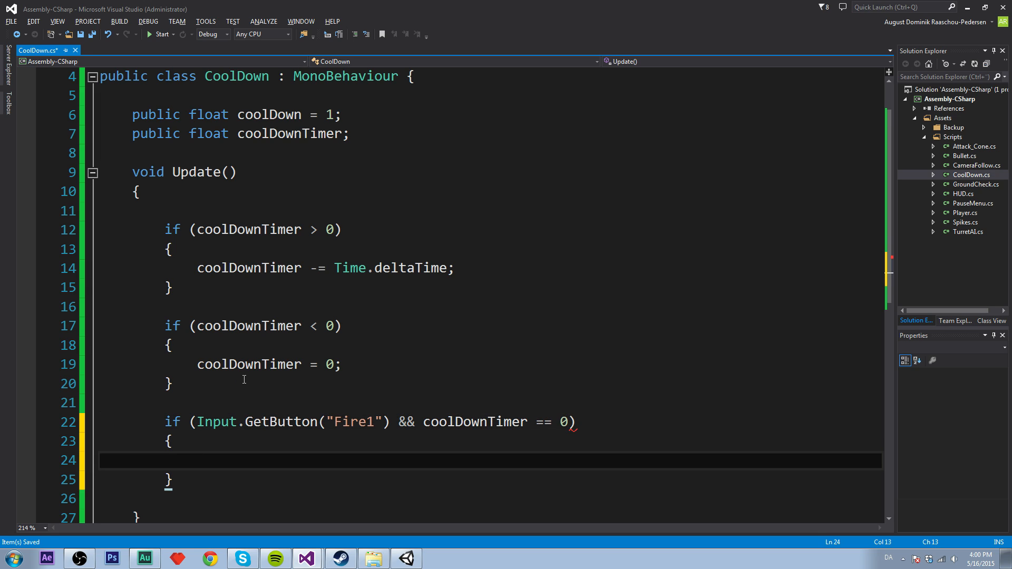
In the Fire1 branch, log "Hi!" with Debug.Log and set coolDownTimer = coolDown
{"action": "type", "text": "De"}
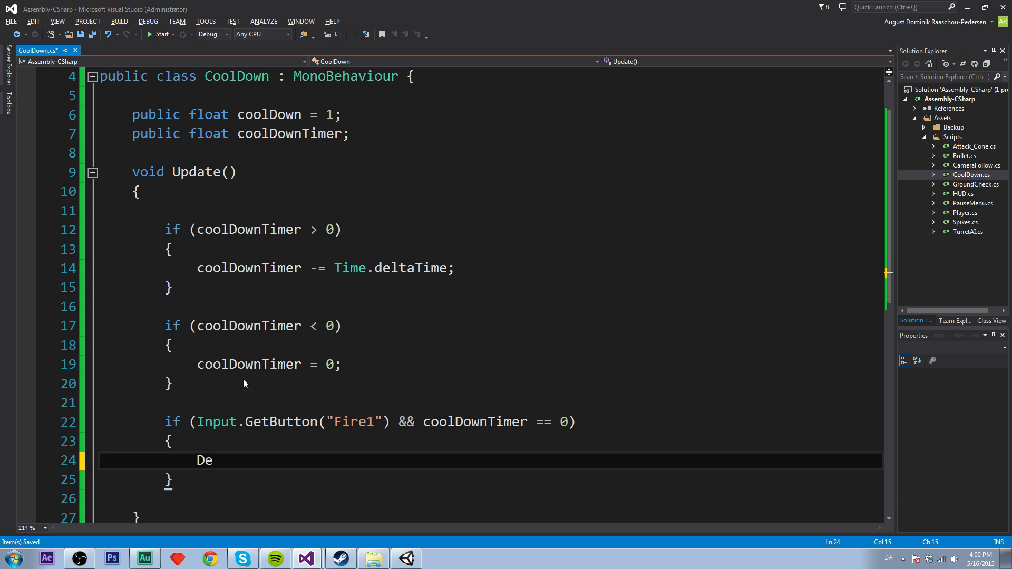
{"action": "type", "text": "bug.Log(\"Sen"}
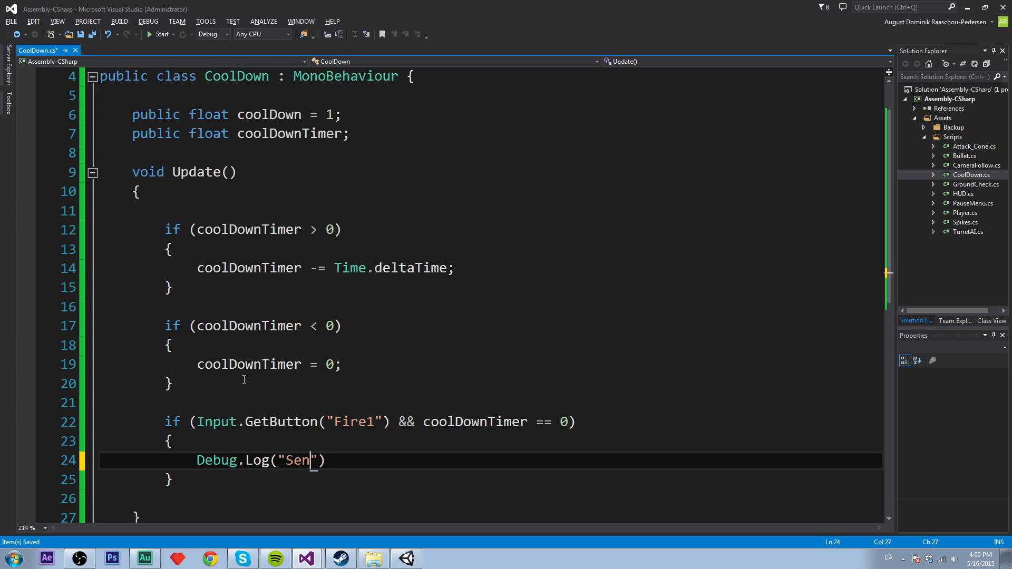
{"action": "key", "text": "BackSpace"}
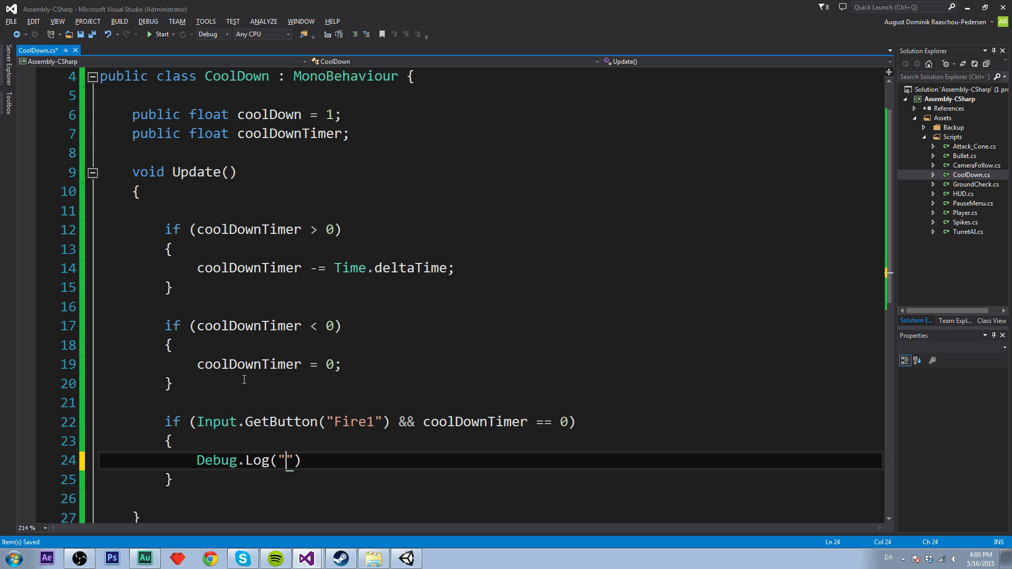
{"action": "type", "text": "Hi!\");"}
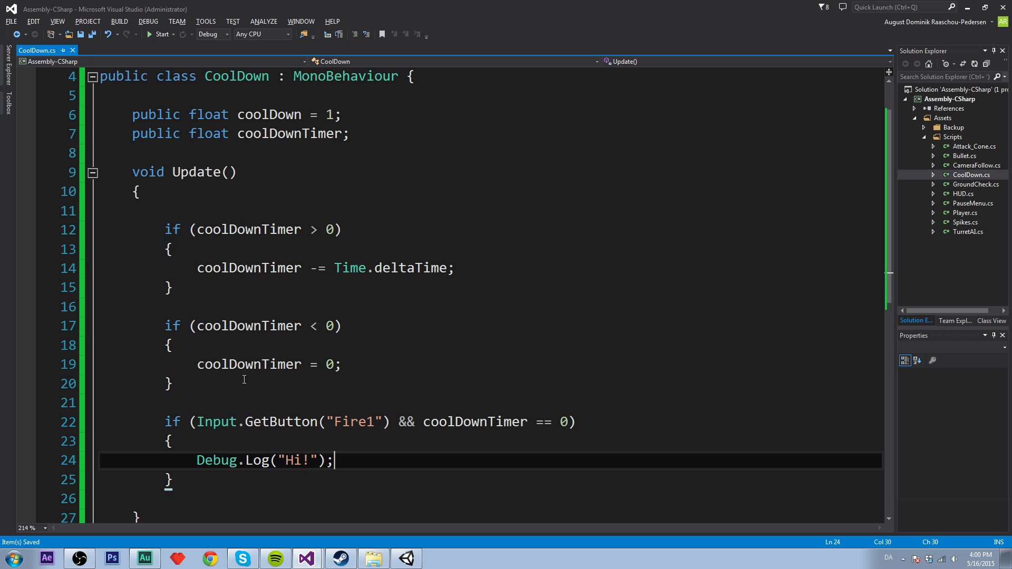
{"action": "type", "text": "cool"}
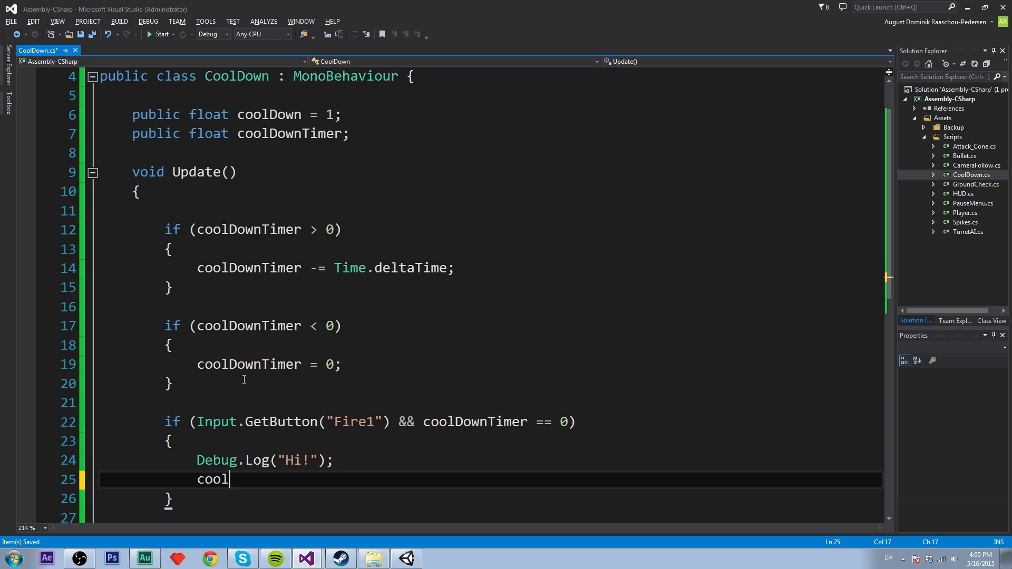
{"action": "type", "text": "DownTimer ="}
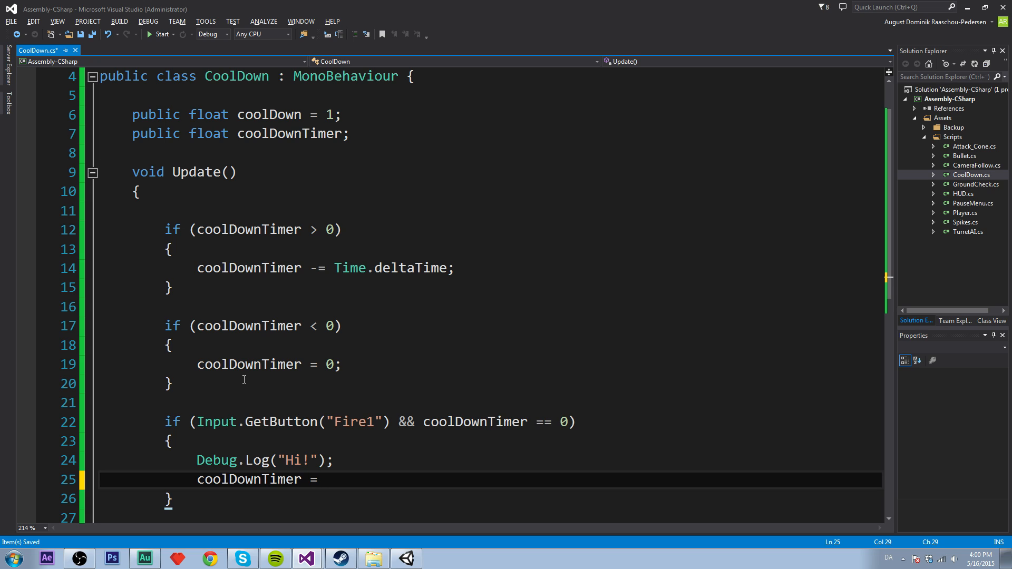
{"action": "type", "text": "cood"}
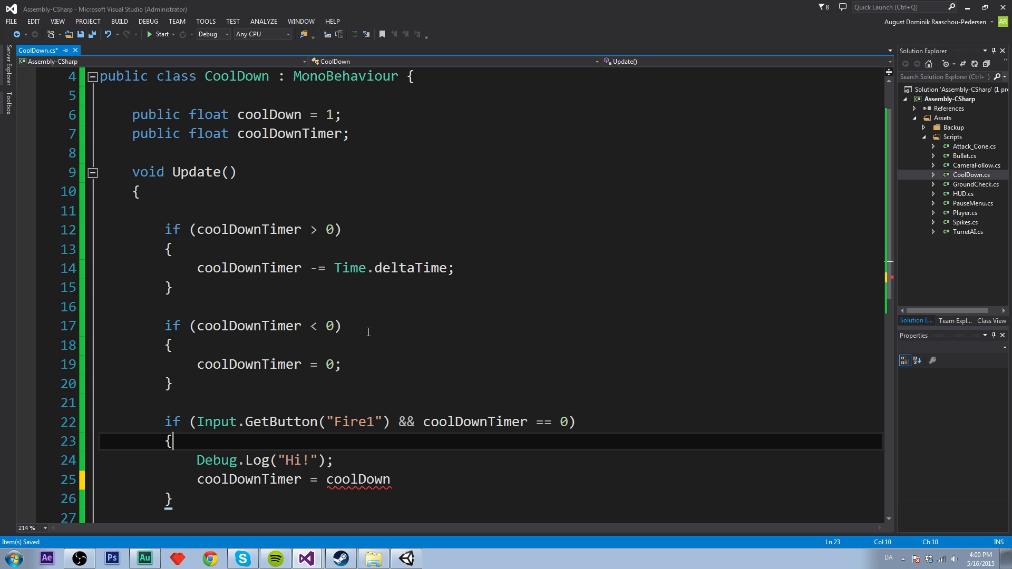
{"action": "left_click", "coordinate": [413, 484]}
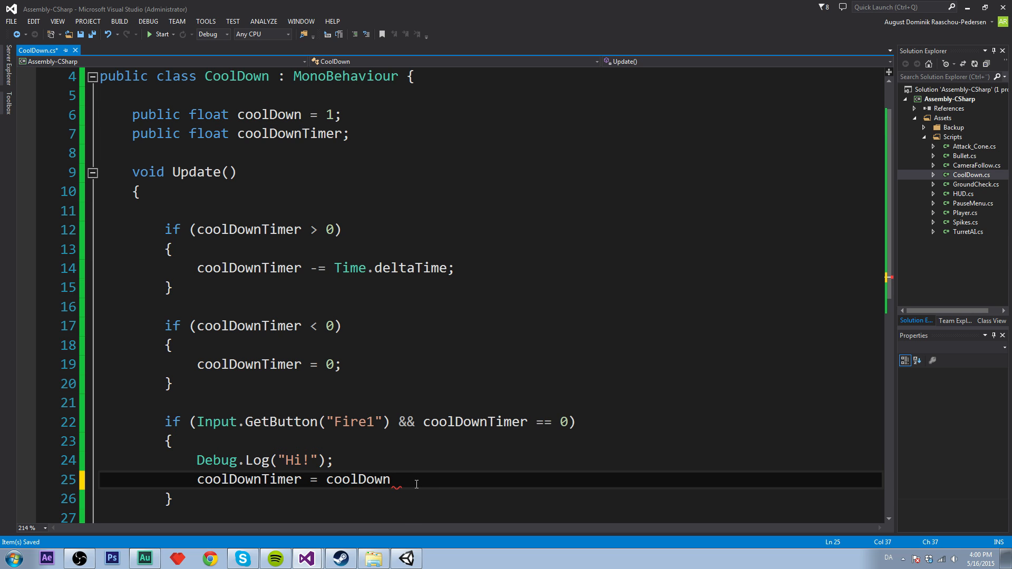
End the coolDownTimer = coolDown line with a semicolon and review the timer and Fire1 lines
{"action": "type", "text": ";"}
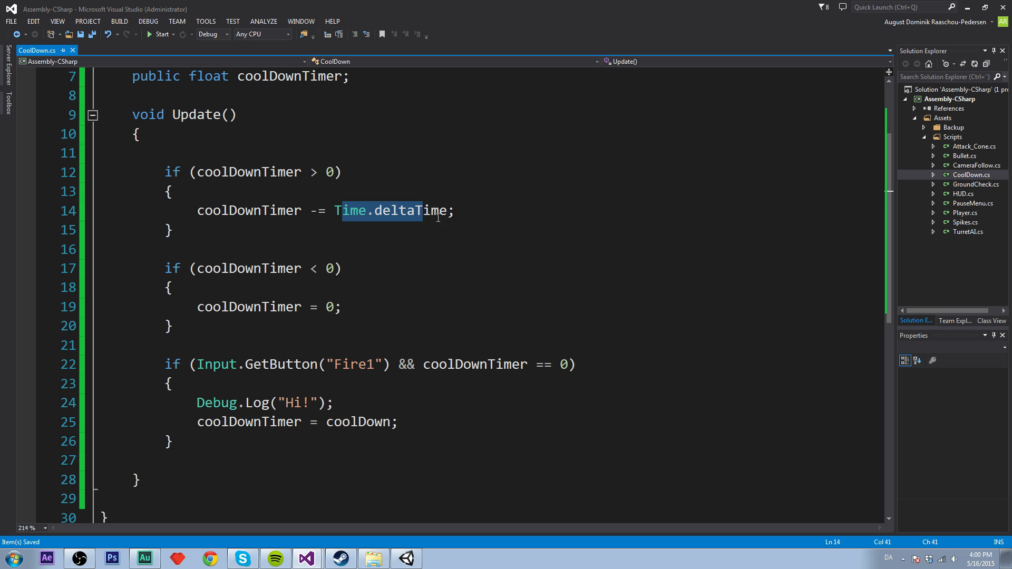
{"action": "double_click", "coordinate": [409, 211]}
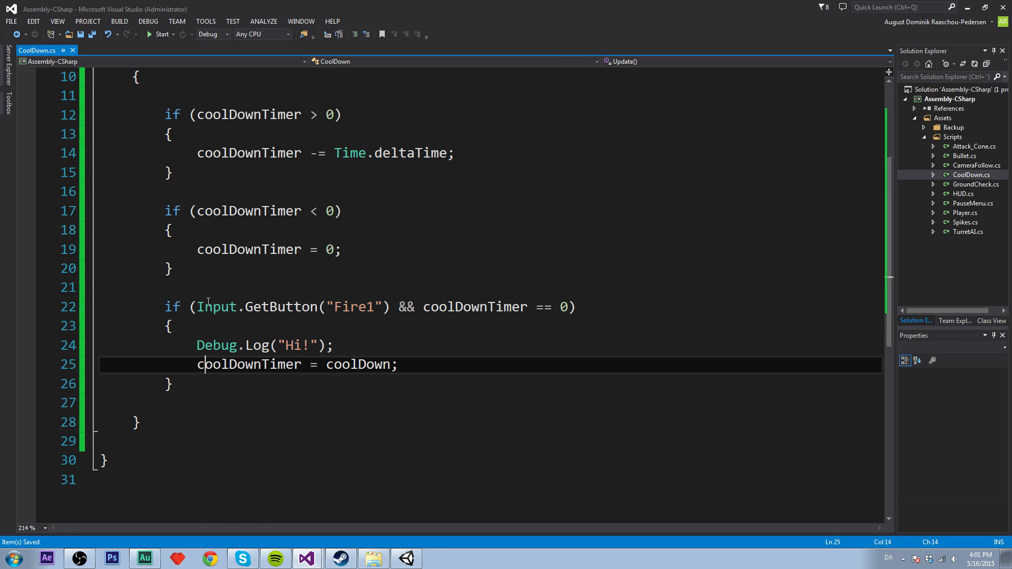
{"action": "left_click", "coordinate": [440, 307]}
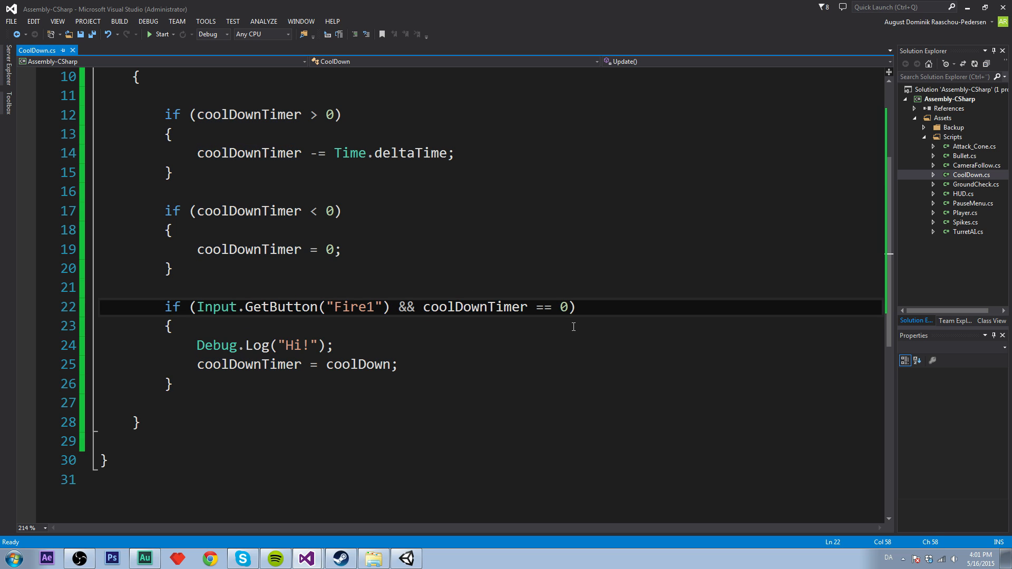
{"action": "left_click", "coordinate": [213, 345]}
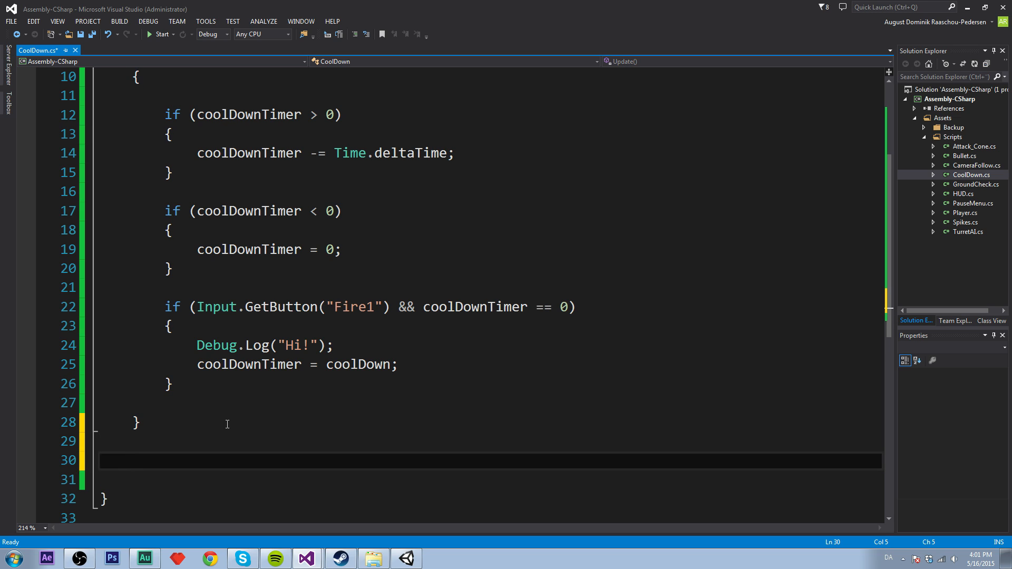
Add a void Attack() method logging "Hi!" and call Attack() from the Fire1 branch
{"action": "type", "text": "void Attack"}
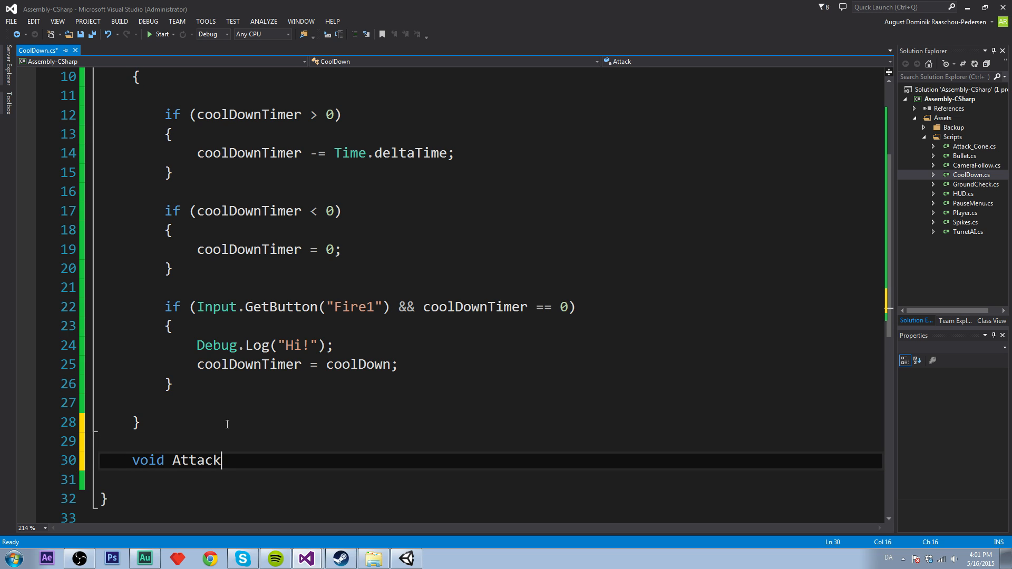
{"action": "type", "text": "()"}
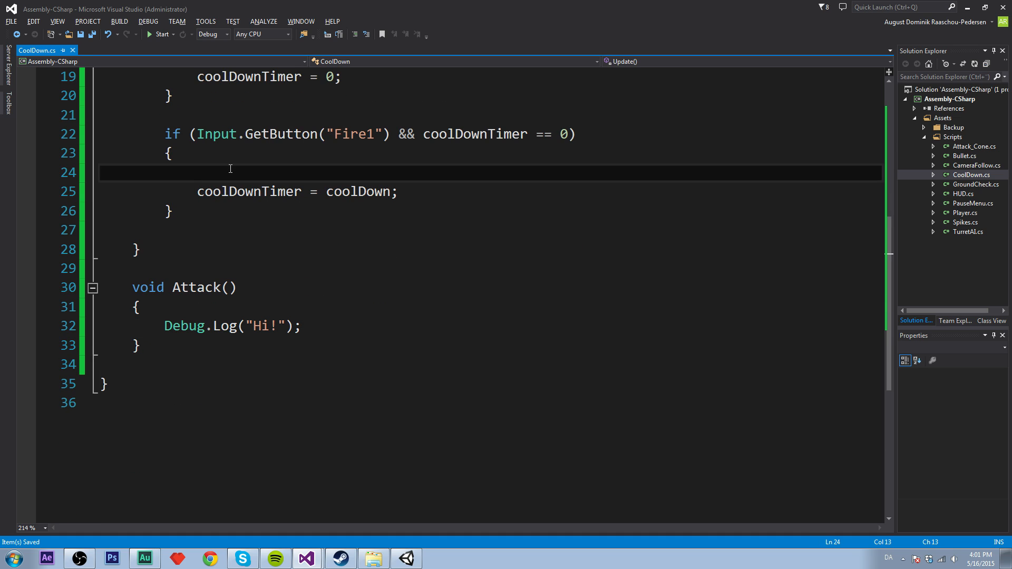
{"action": "type", "text": "Attack();"}
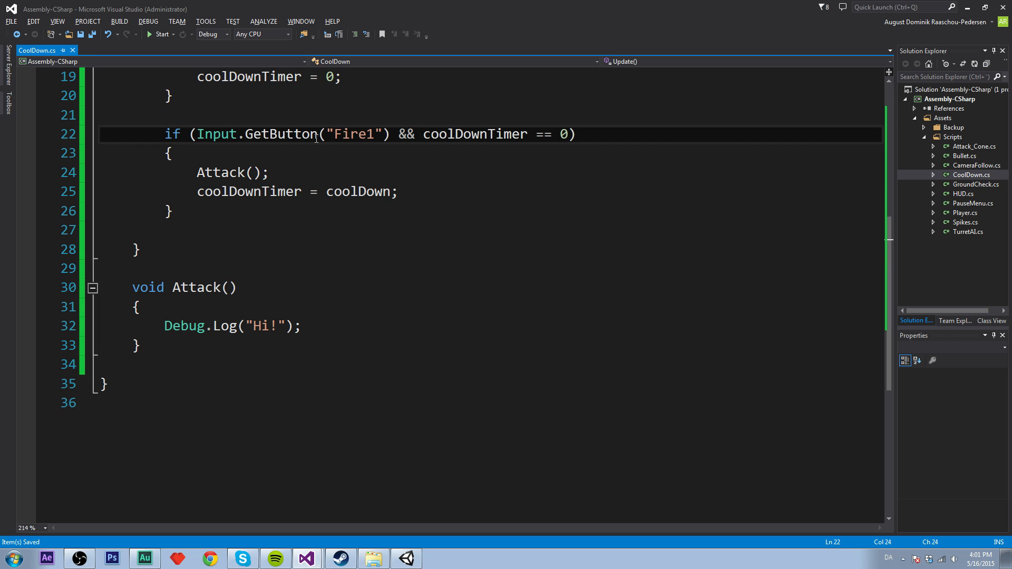
{"action": "double_click", "coordinate": [280, 134]}
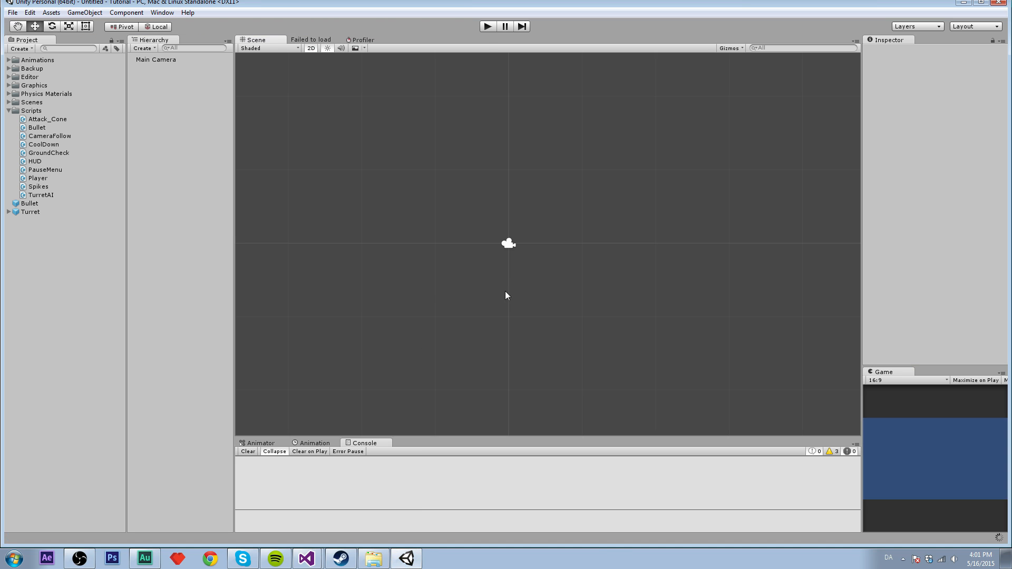
Select Main Camera in the Hierarchy
{"action": "left_click", "coordinate": [153, 59]}
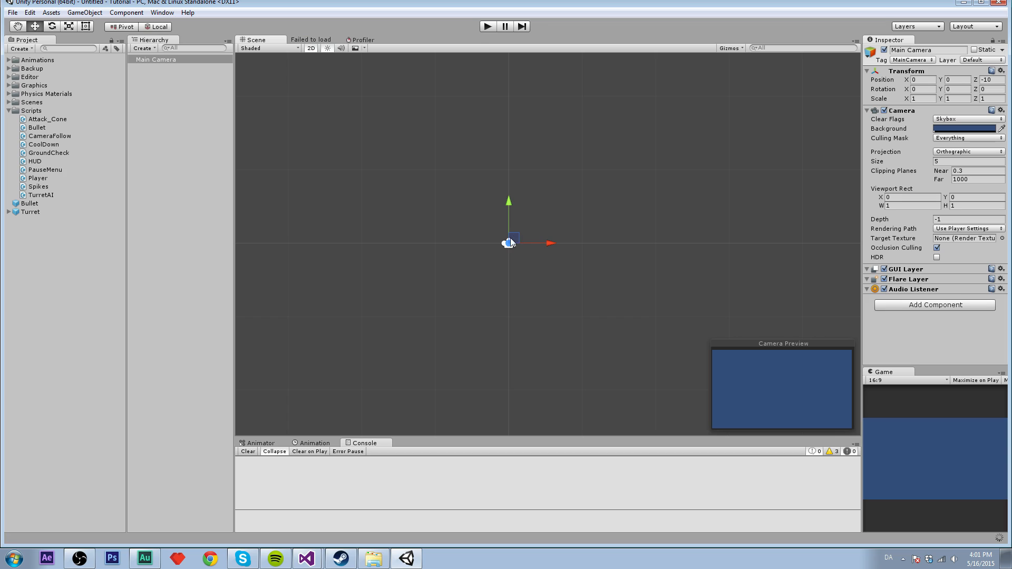
{"action": "mouse_move", "coordinate": [51, 154]}
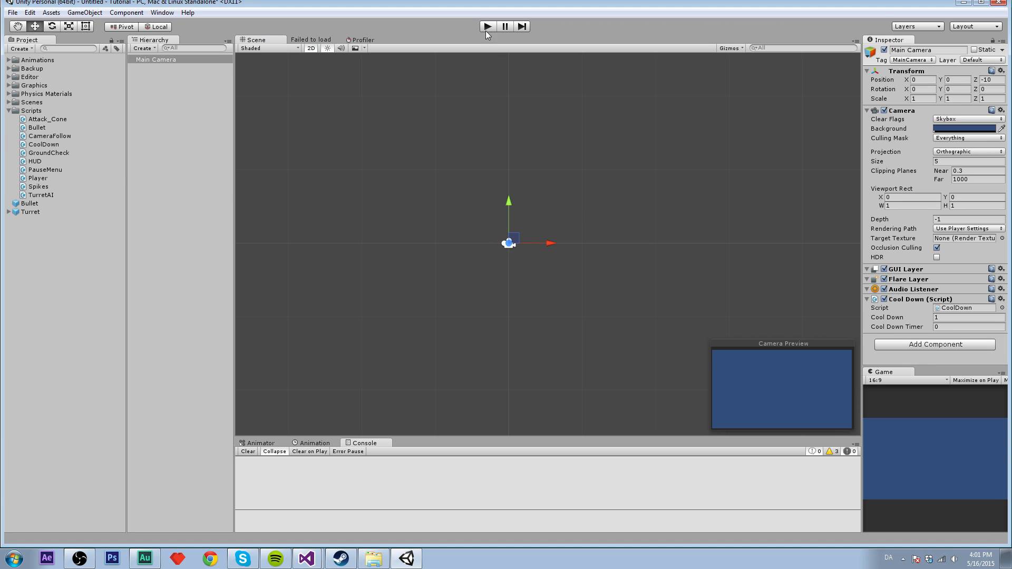
Run the game, fire to log "Hi!" in the Console, then stop playing
{"action": "left_click", "coordinate": [488, 26]}
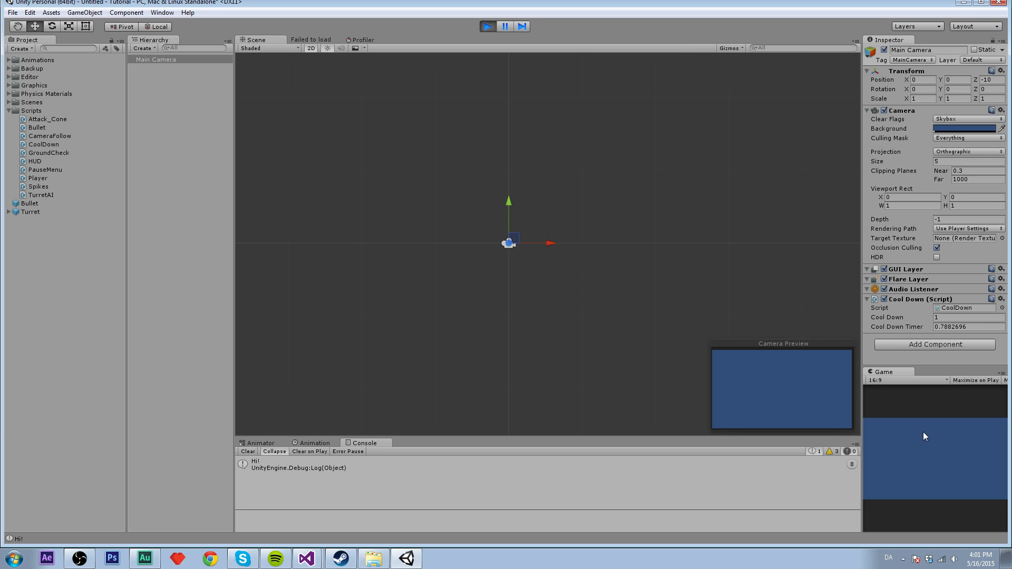
{"action": "left_click", "coordinate": [487, 27]}
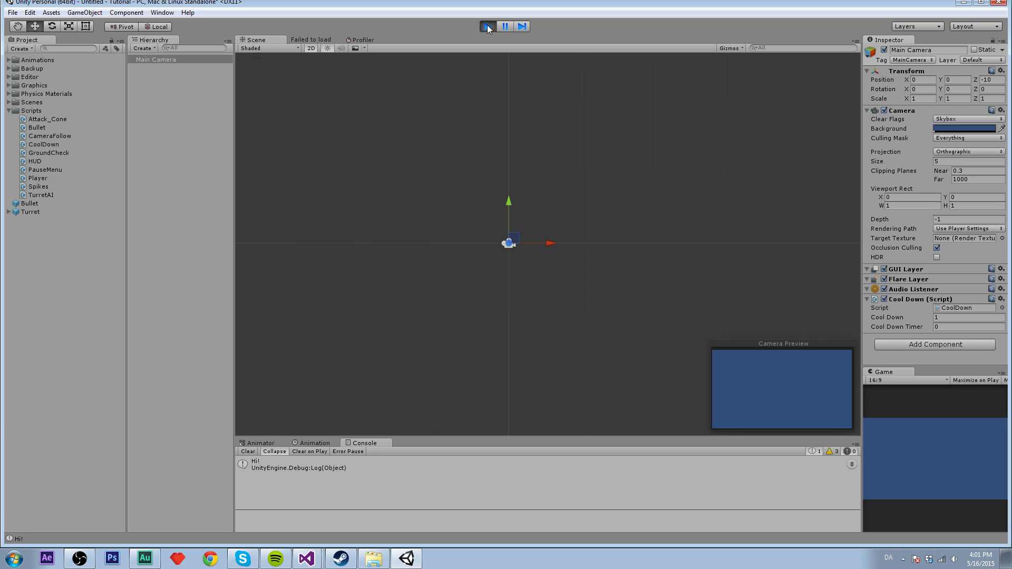
{"action": "left_click", "coordinate": [488, 26]}
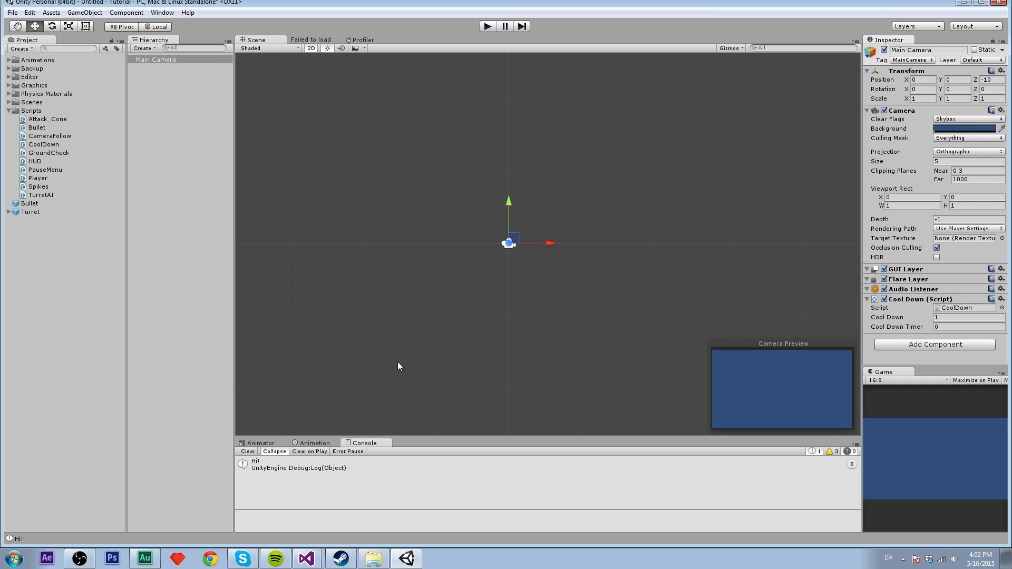
{"action": "mouse_move", "coordinate": [463, 386]}
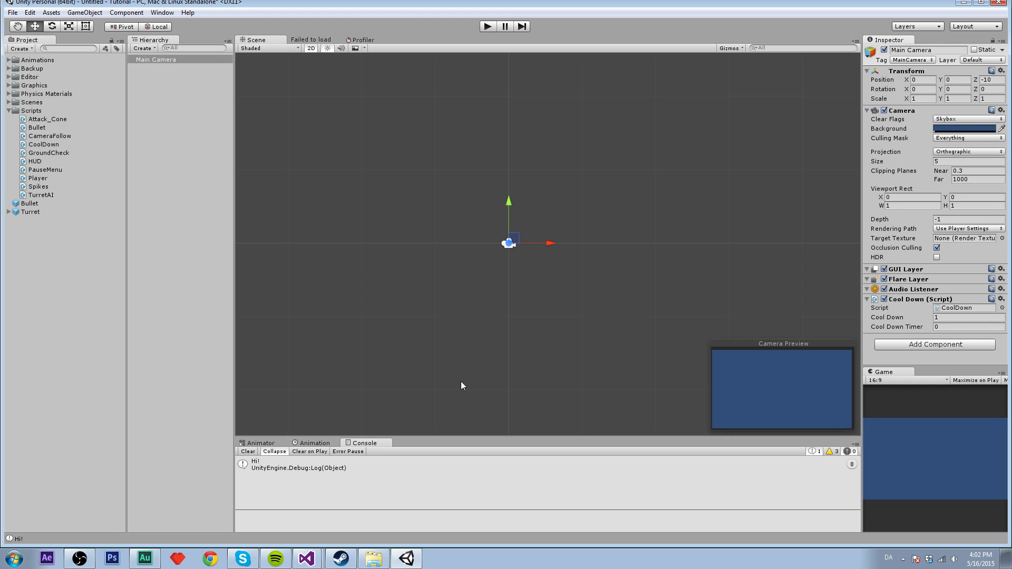
{"action": "mouse_move", "coordinate": [549, 394]}
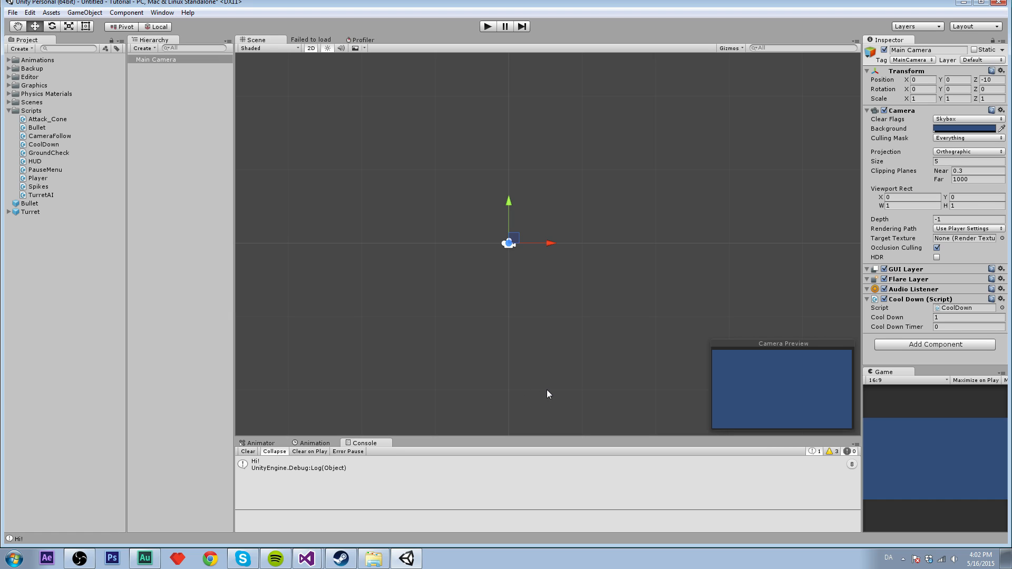
{"action": "mouse_move", "coordinate": [573, 394]}
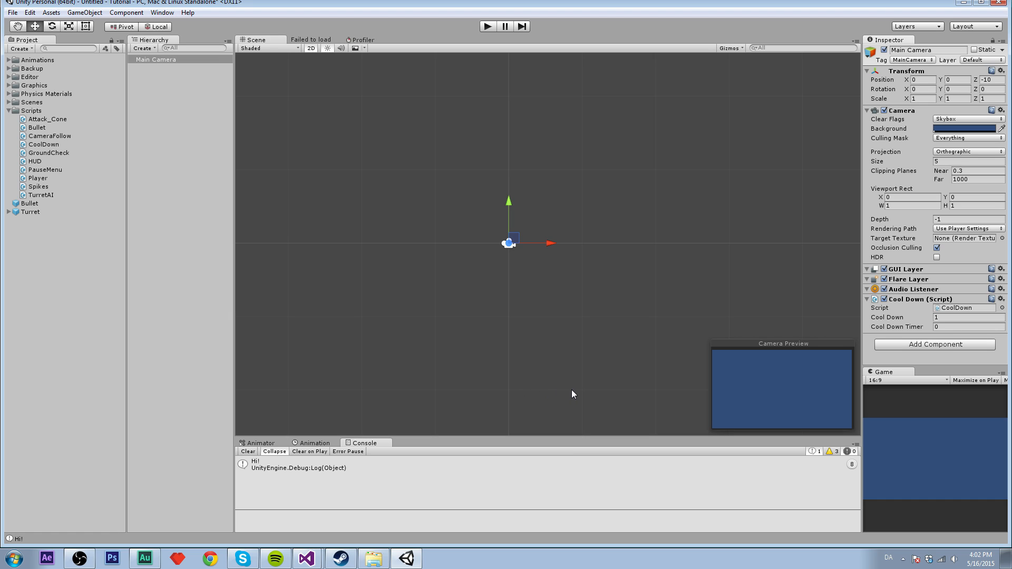